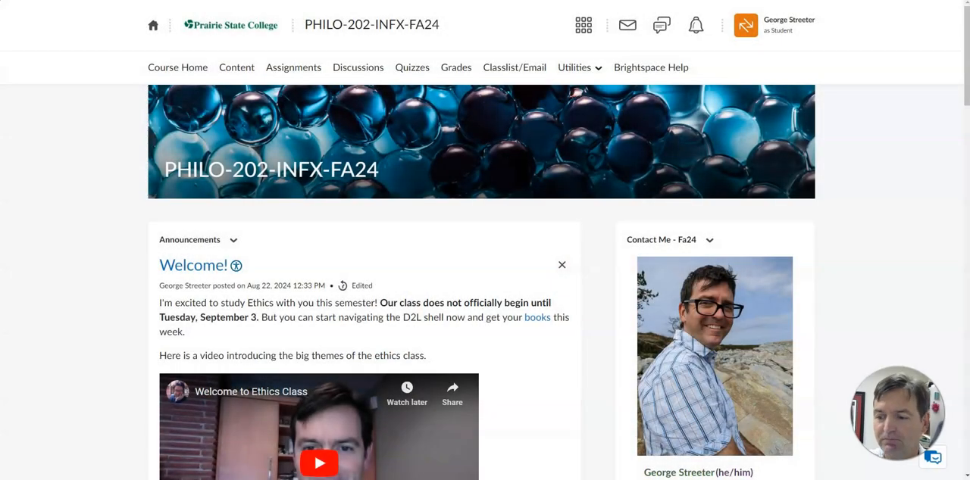
mouse_move(959, 234)
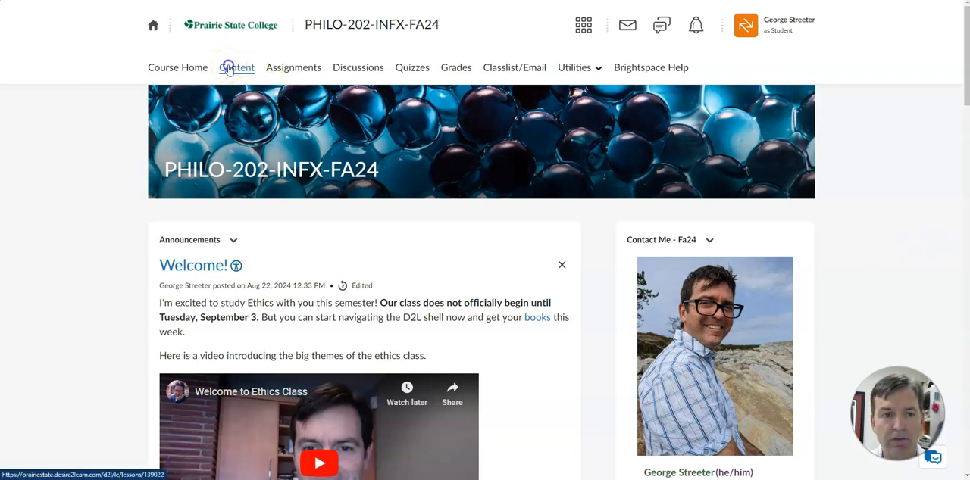
Open the PHILO-202 Content tool to show the Course Information module
click(236, 66)
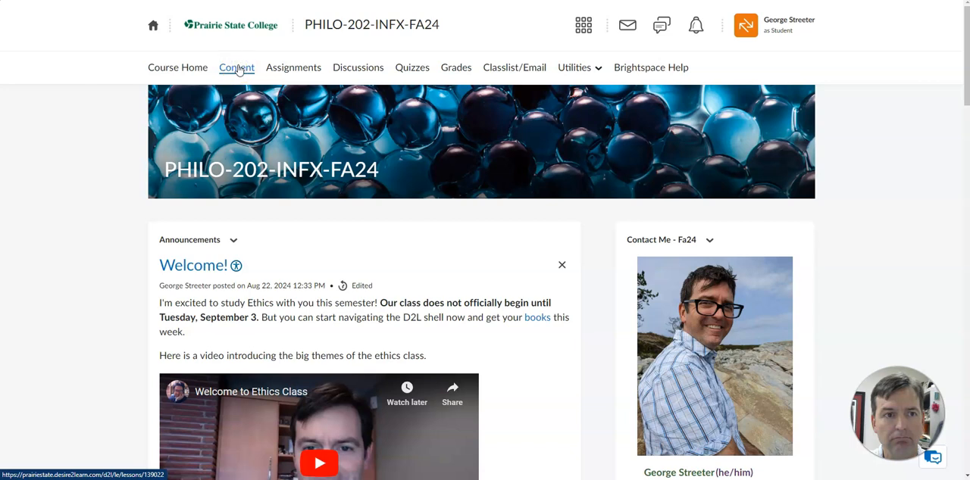
click(236, 67)
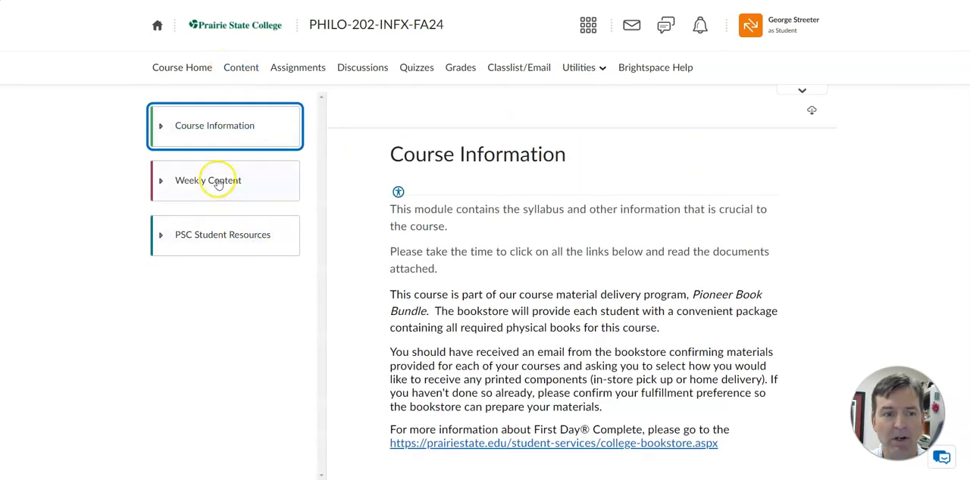
Expand Weekly Content and open Week 1 (Sep 3-8)
click(208, 180)
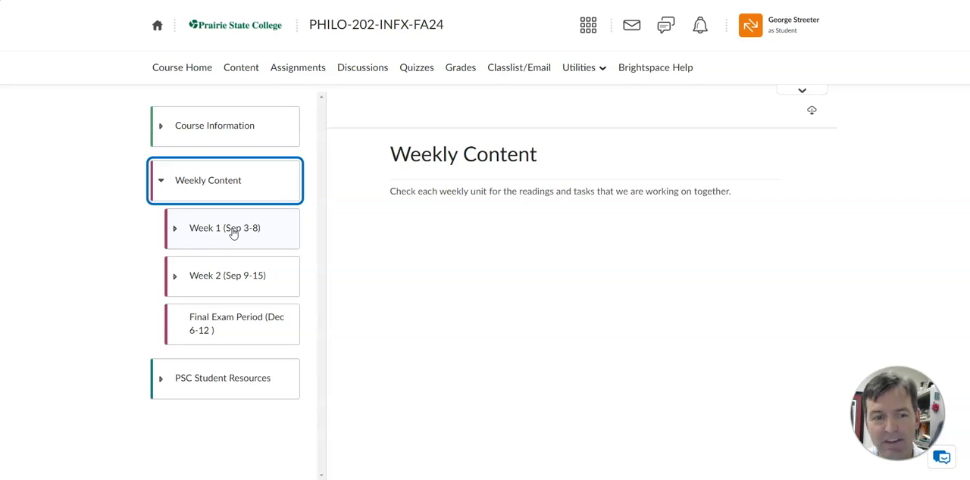
click(224, 227)
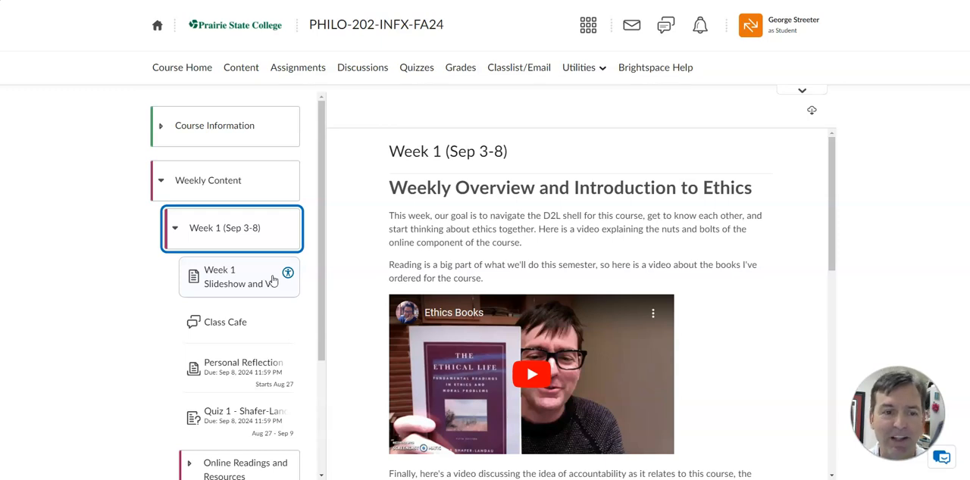
Open Week 1 Slideshow and Videos and scroll to the WiPhi Video on Hedonism
click(239, 276)
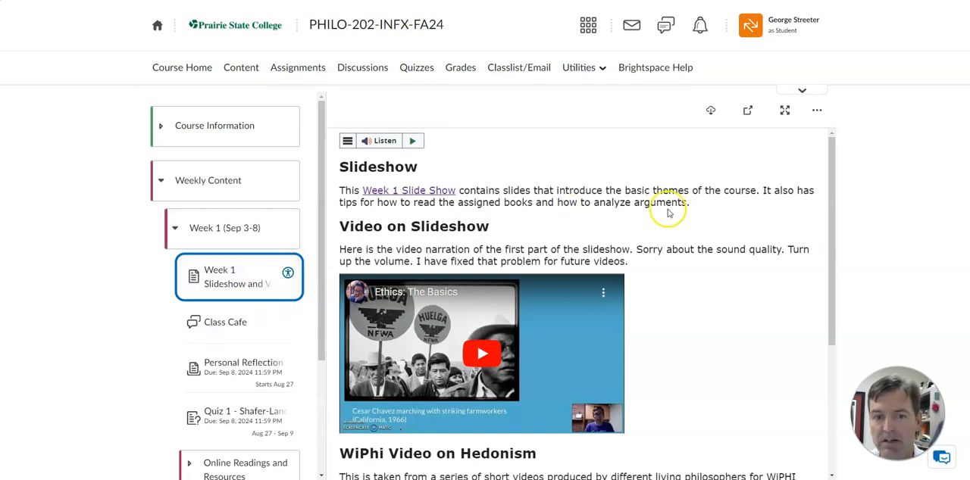
mouse_move(784, 191)
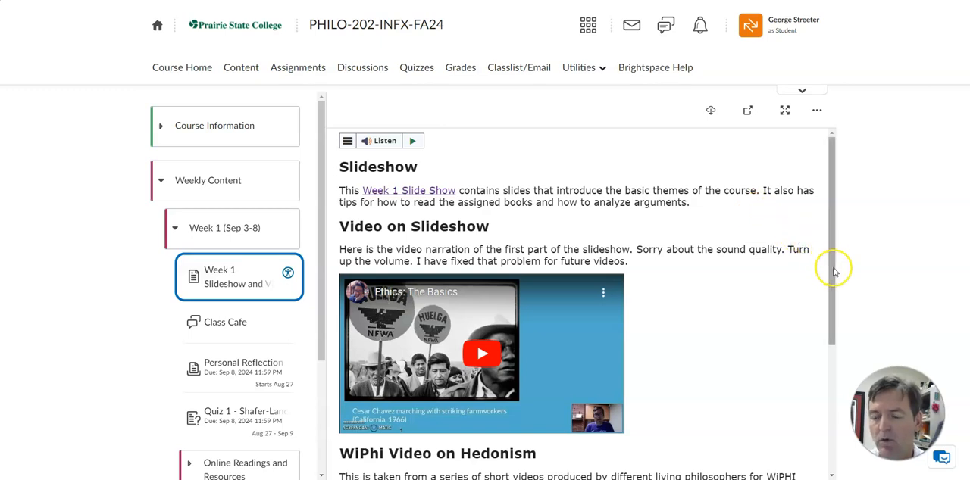
mouse_move(831, 275)
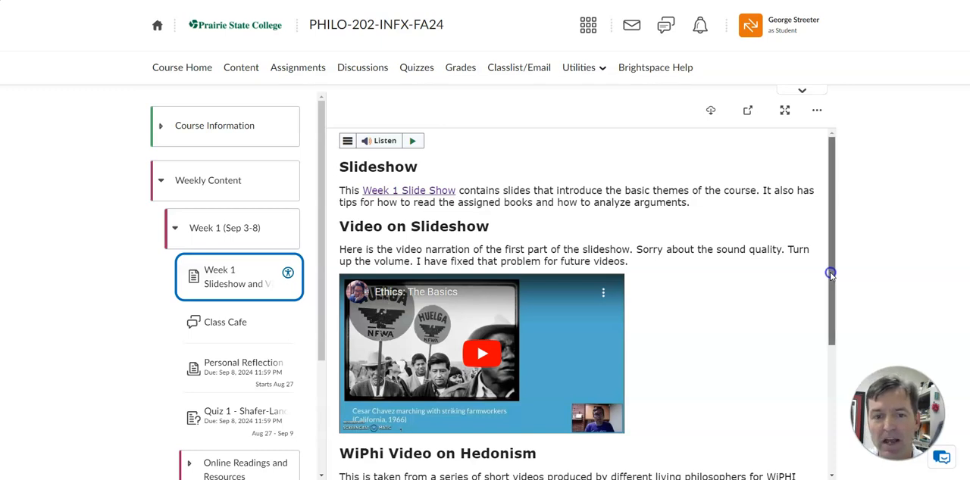
scroll(down, 3)
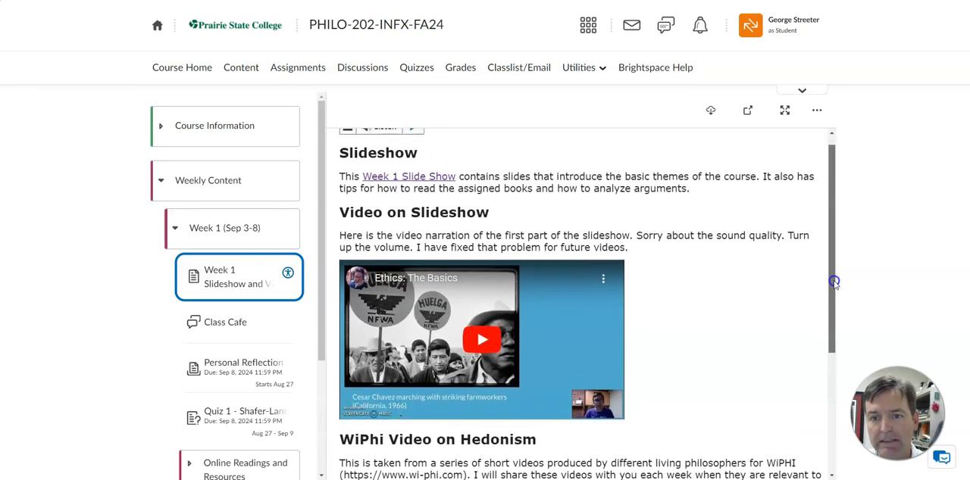
scroll(down, 3)
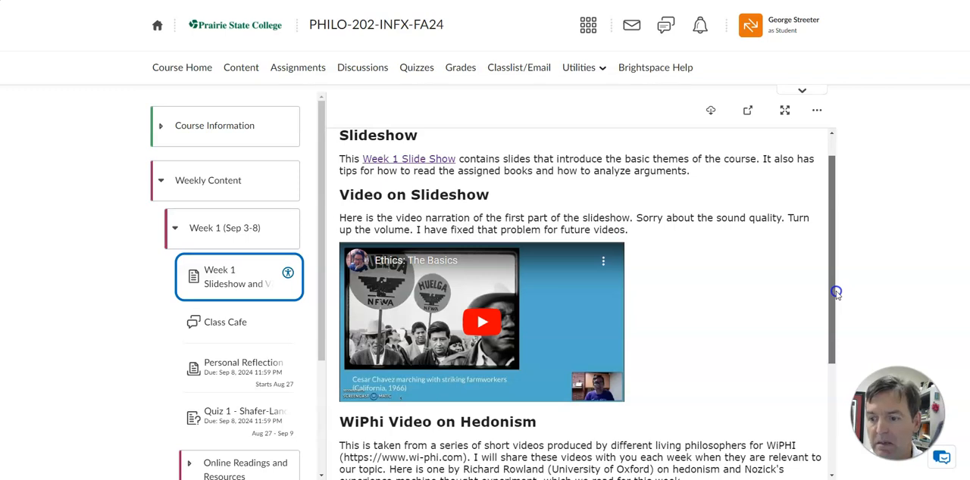
scroll(down, 3)
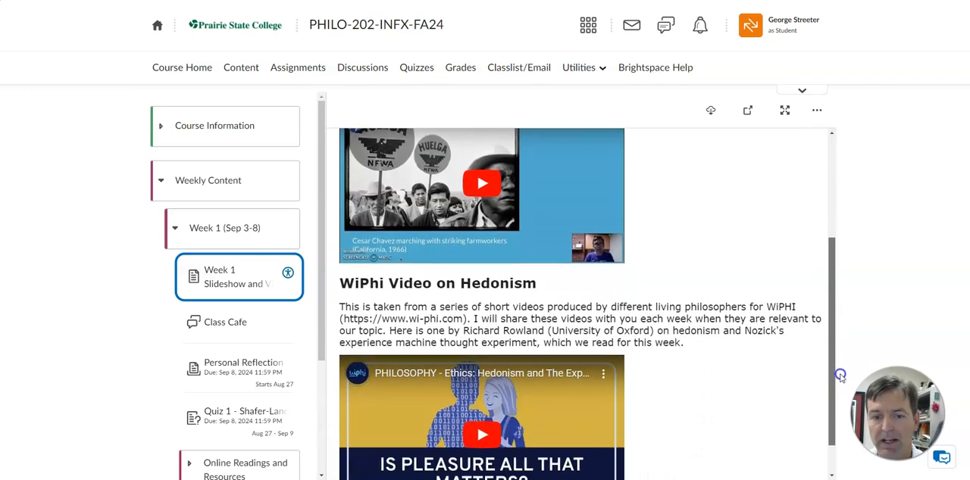
scroll(down, 3)
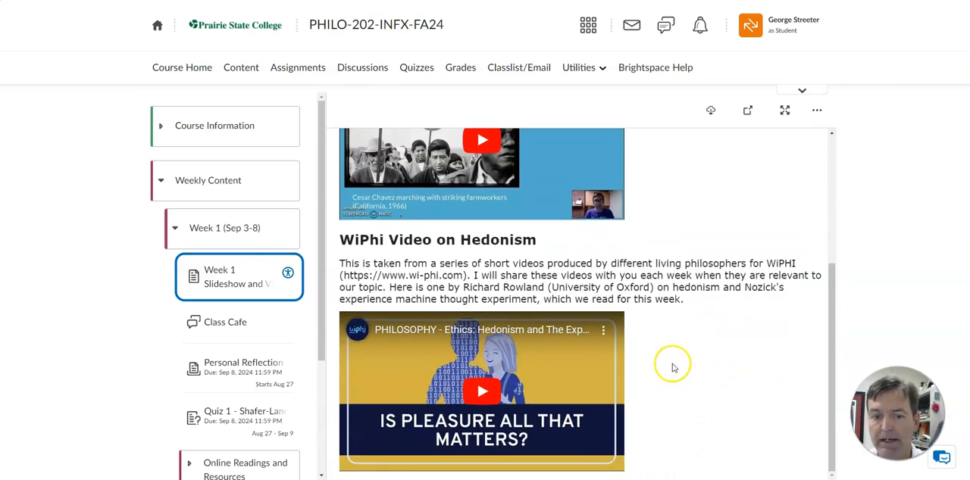
mouse_move(677, 361)
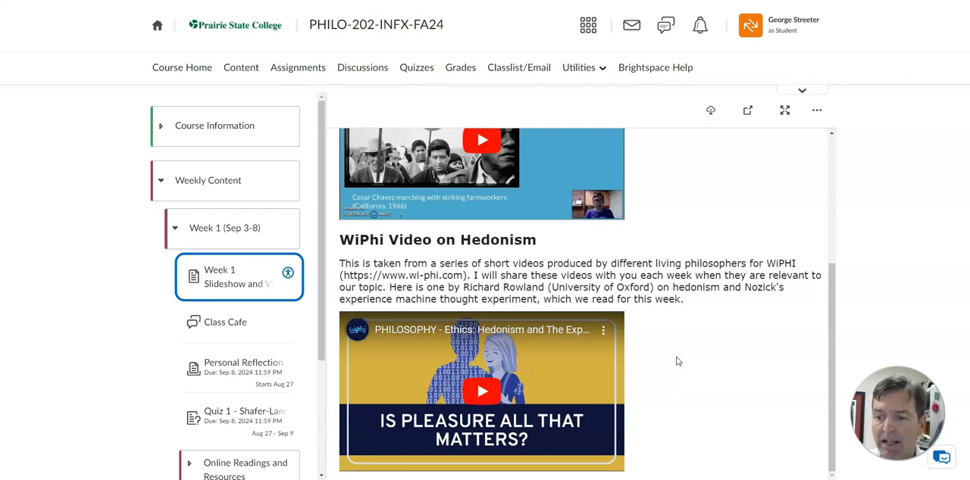
mouse_move(703, 334)
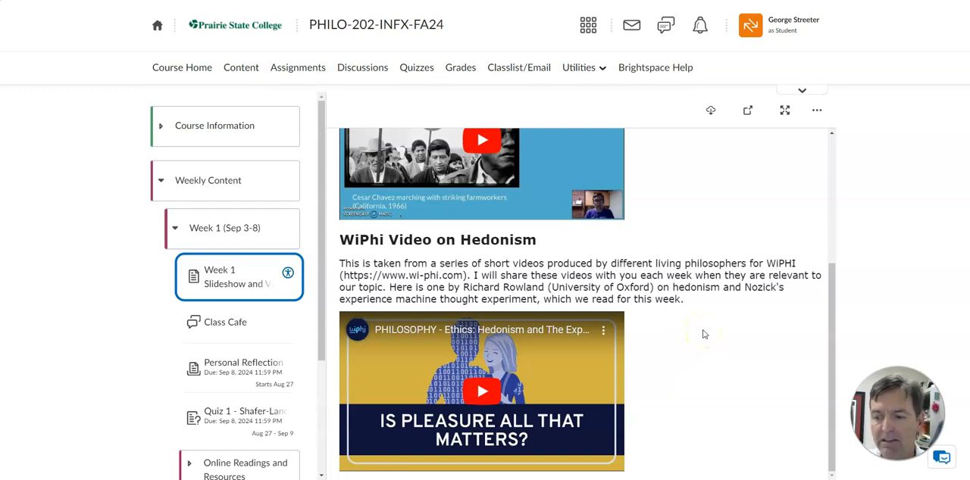
mouse_move(704, 334)
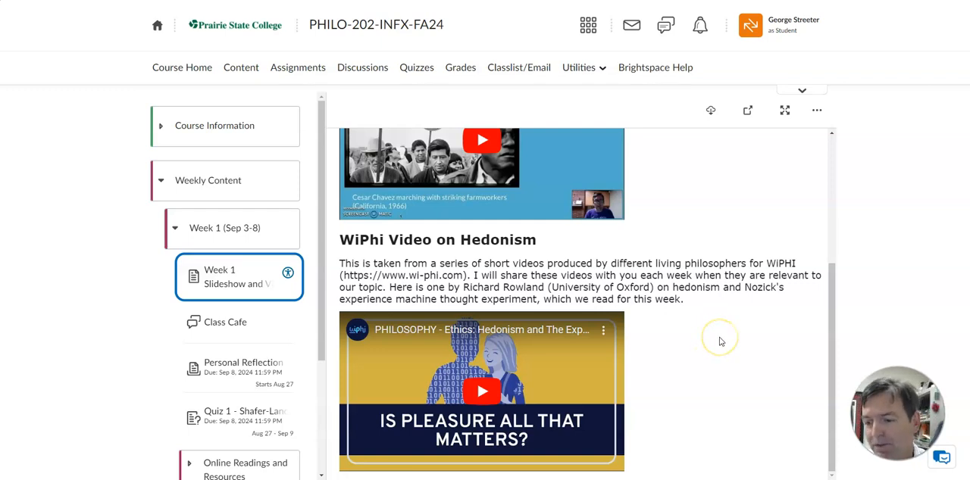
mouse_move(720, 341)
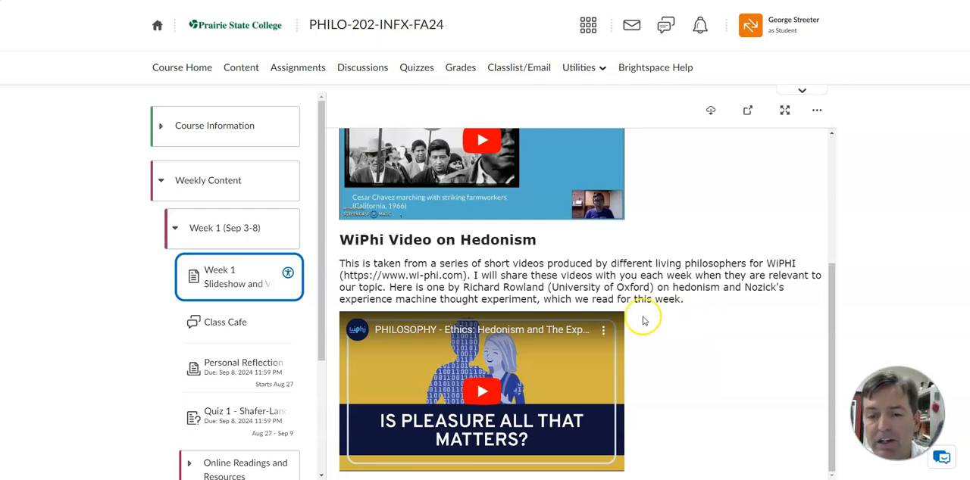
mouse_move(906, 287)
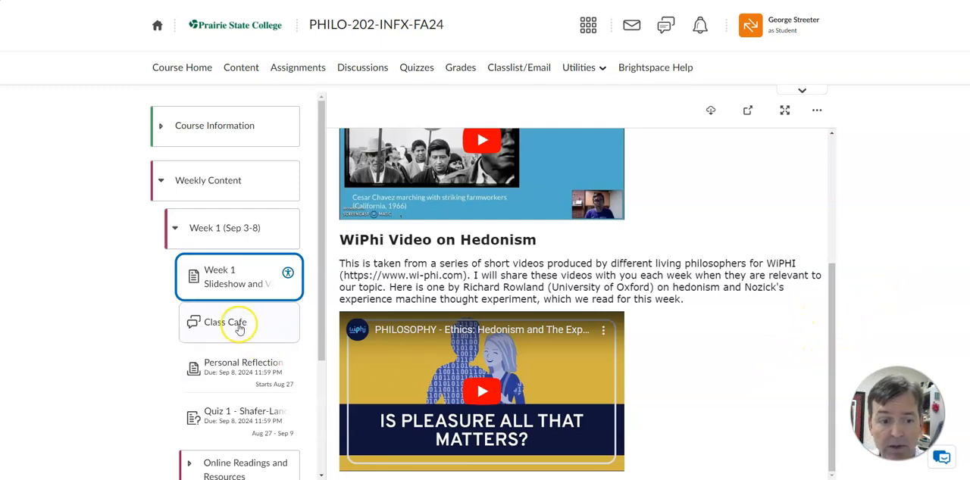
Open the Class Cafe item and go to its discussion topic
click(225, 322)
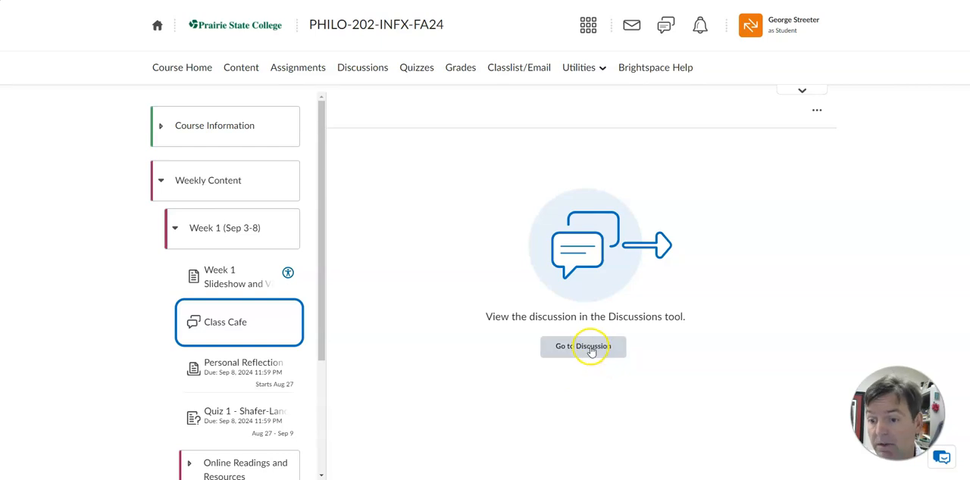
click(583, 346)
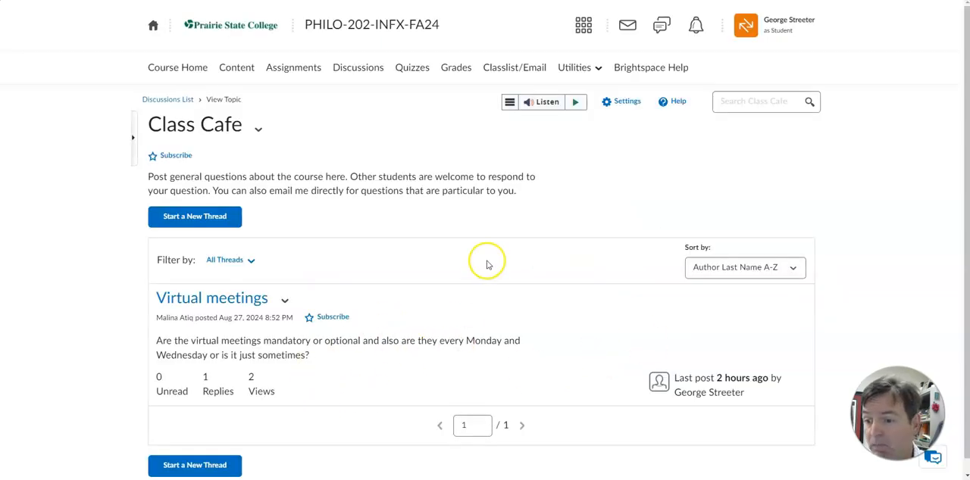
mouse_move(492, 204)
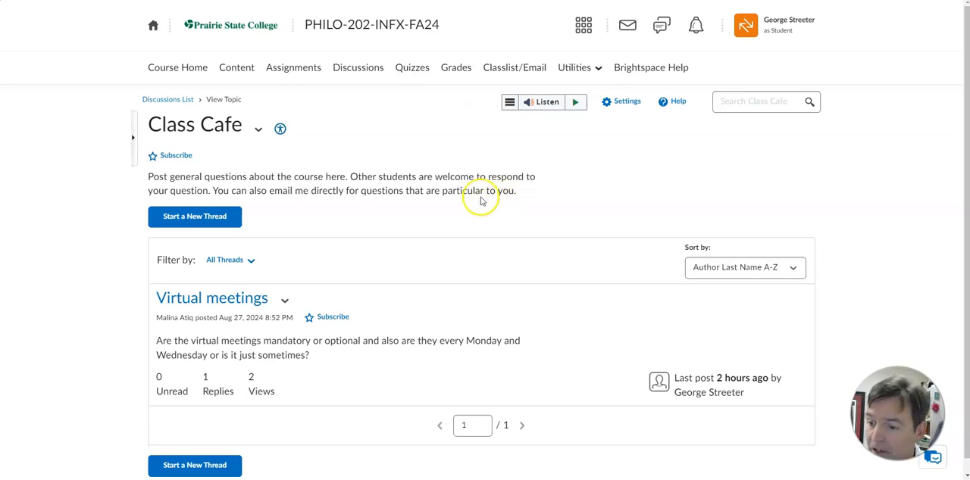
mouse_move(519, 206)
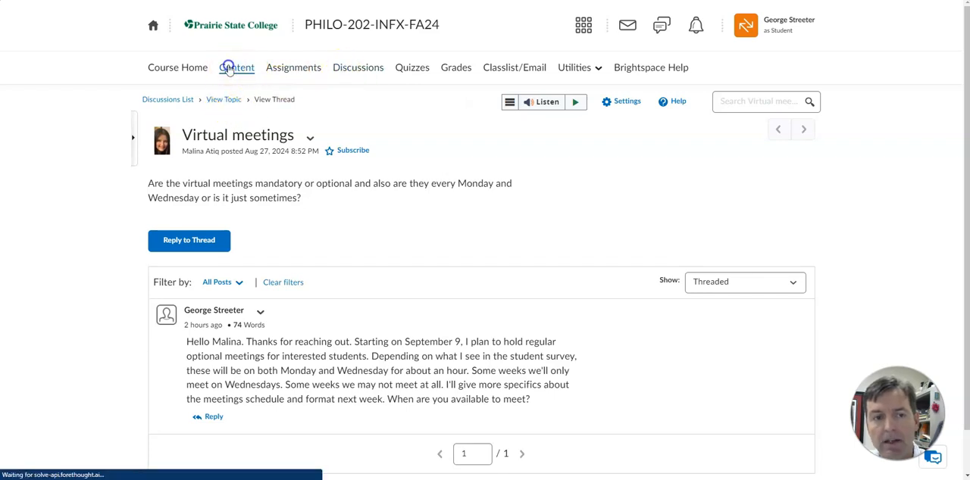
Return from the Virtual meetings thread to the course Content tool
click(237, 68)
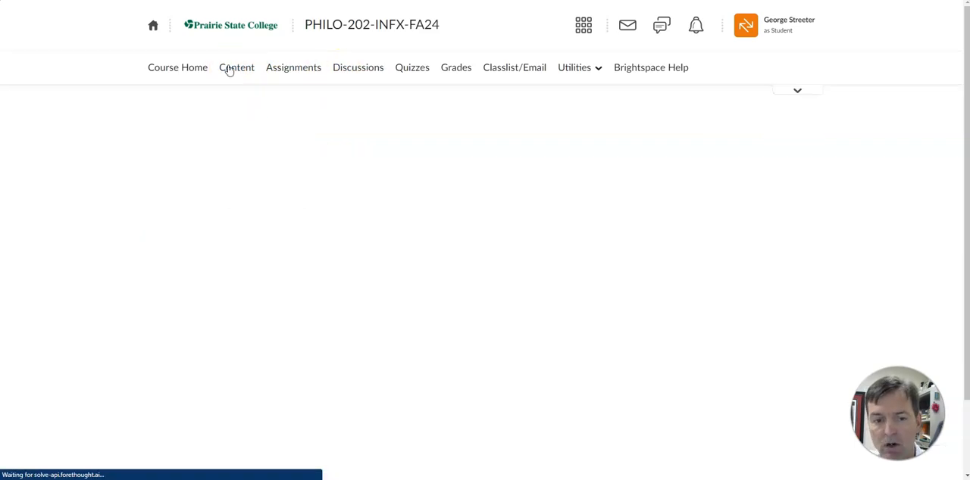
click(236, 67)
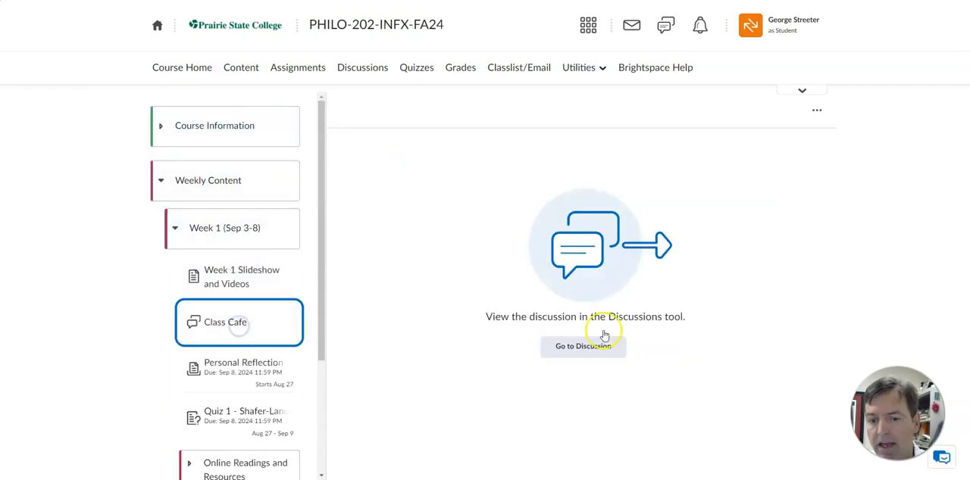
mouse_move(583, 347)
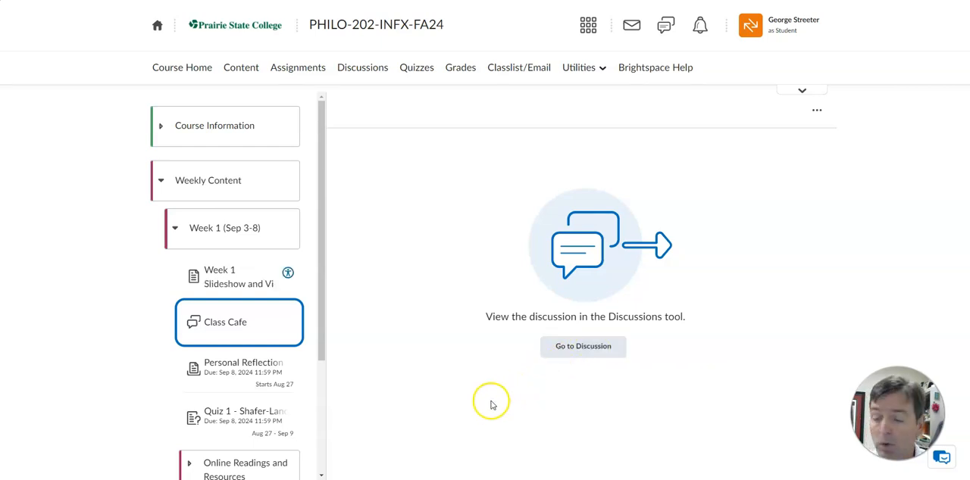
mouse_move(244, 372)
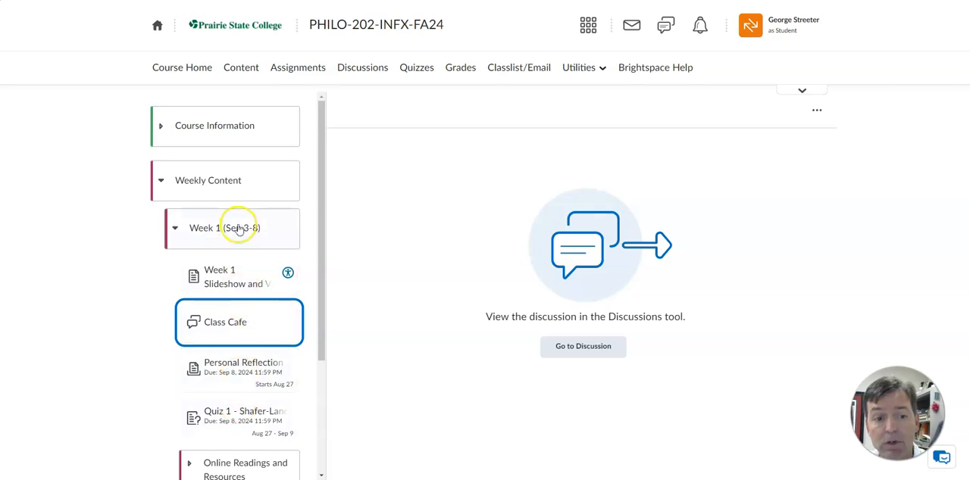
Open Week 1 (Sep 3-8) and scroll to Course Preparation and Week 1 Assignments
click(224, 227)
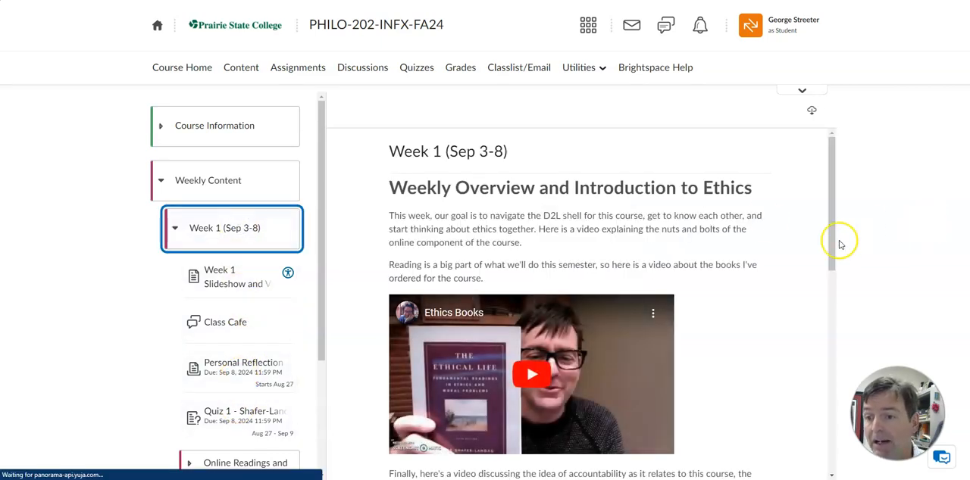
scroll(down, 3)
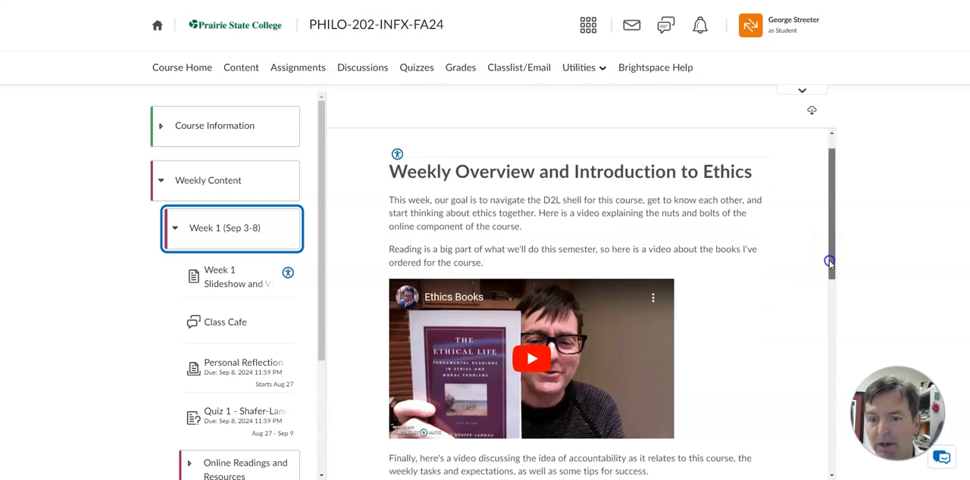
scroll(down, 3)
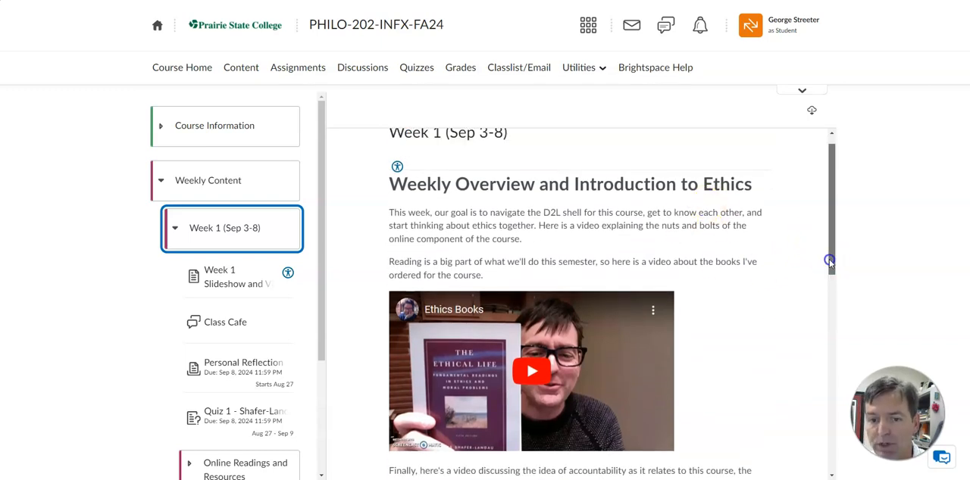
scroll(down, 3)
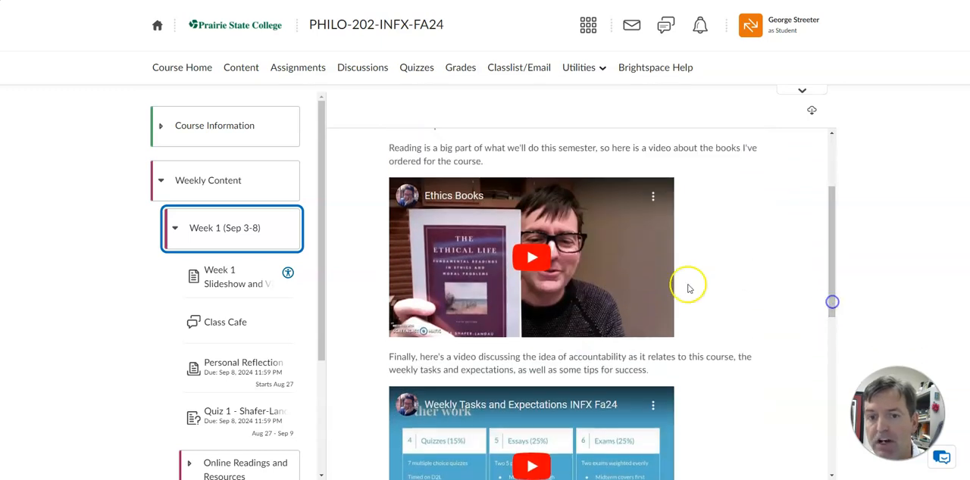
mouse_move(690, 286)
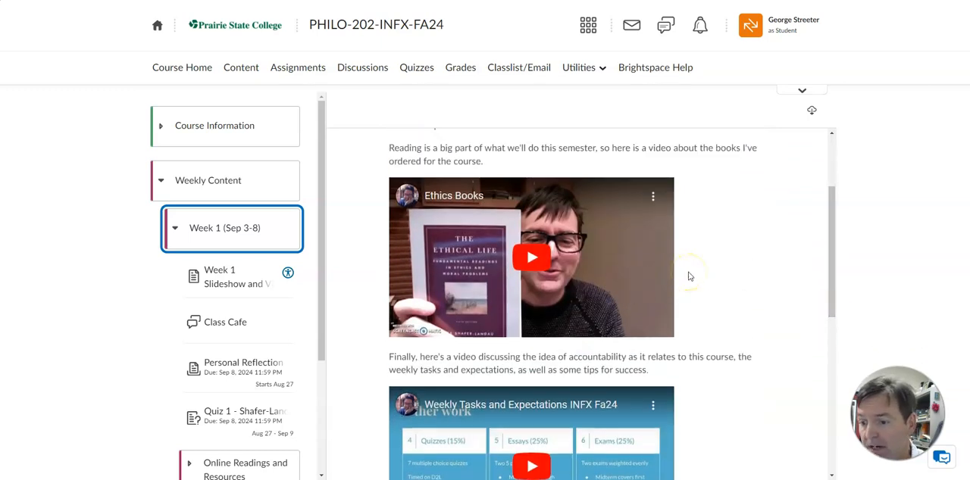
mouse_move(816, 274)
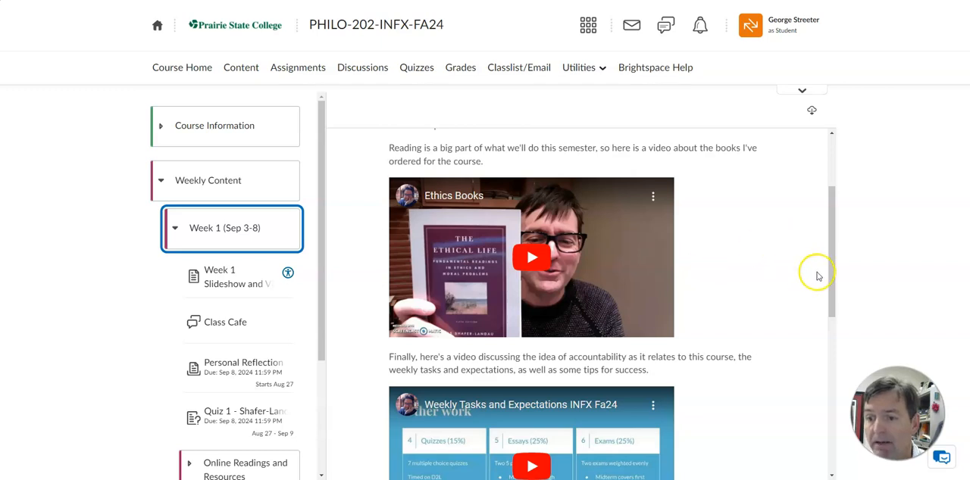
scroll(down, 3)
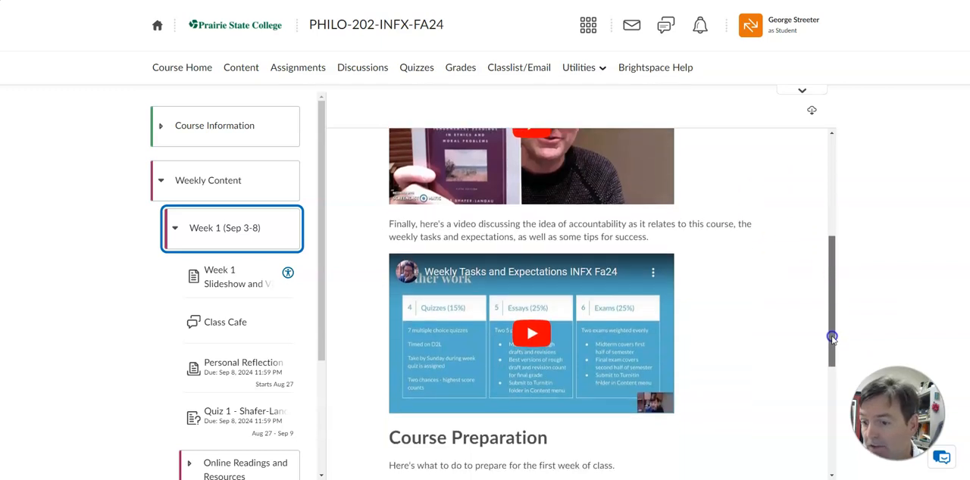
scroll(down, 3)
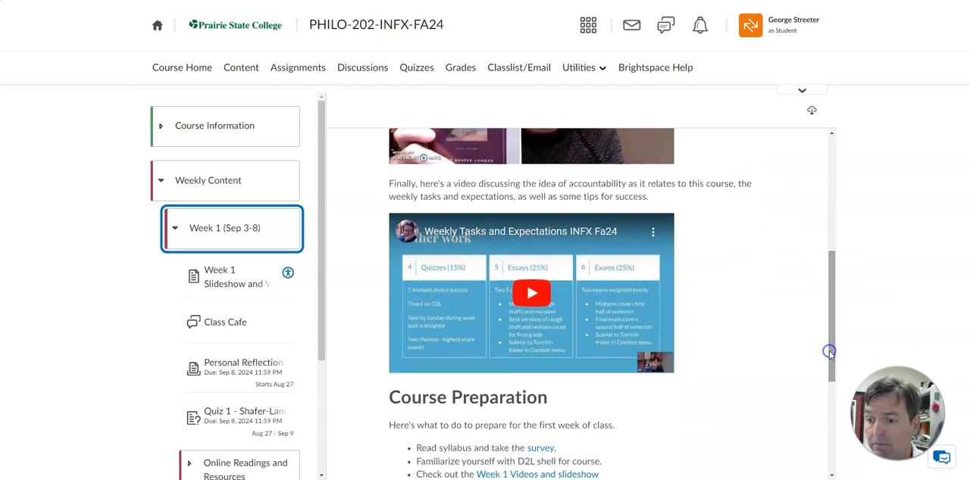
scroll(down, 3)
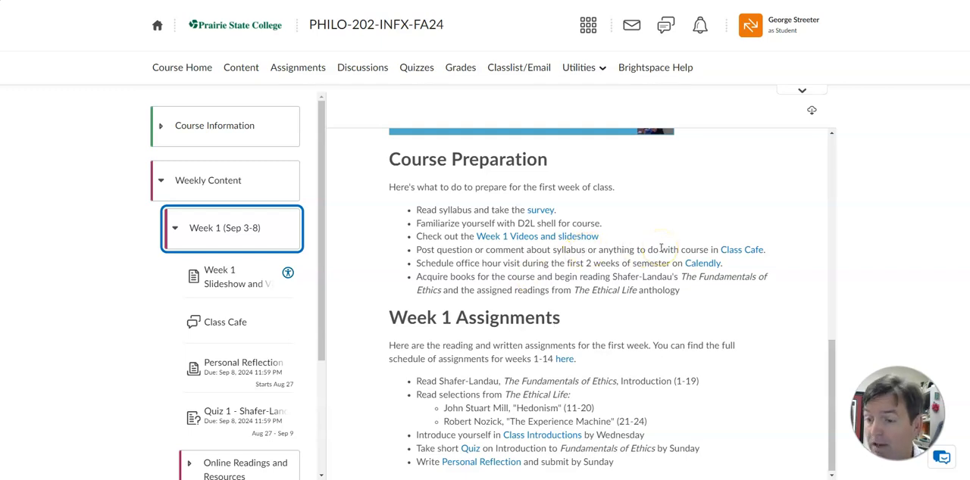
mouse_move(670, 276)
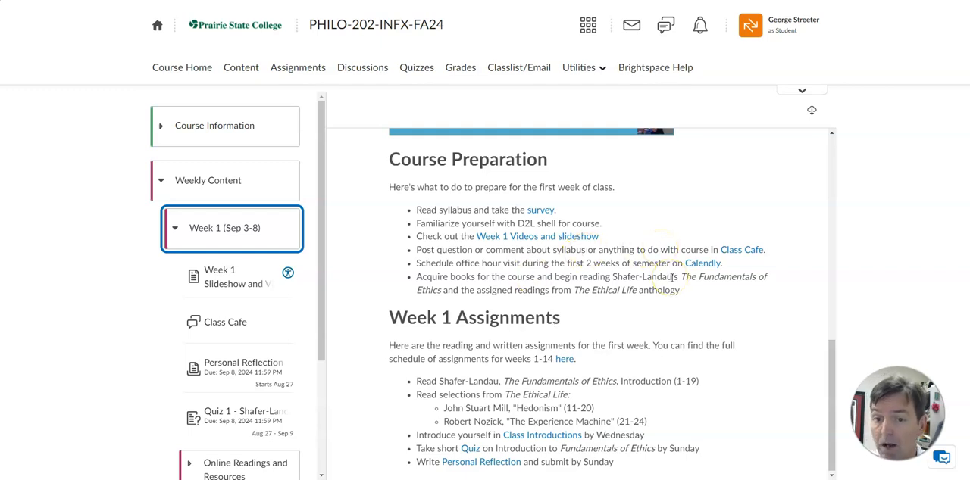
mouse_move(632, 277)
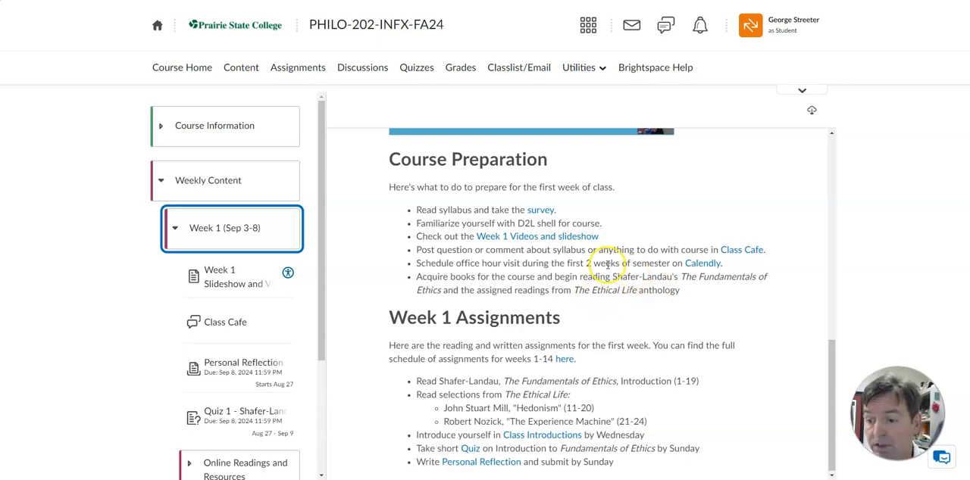
mouse_move(620, 309)
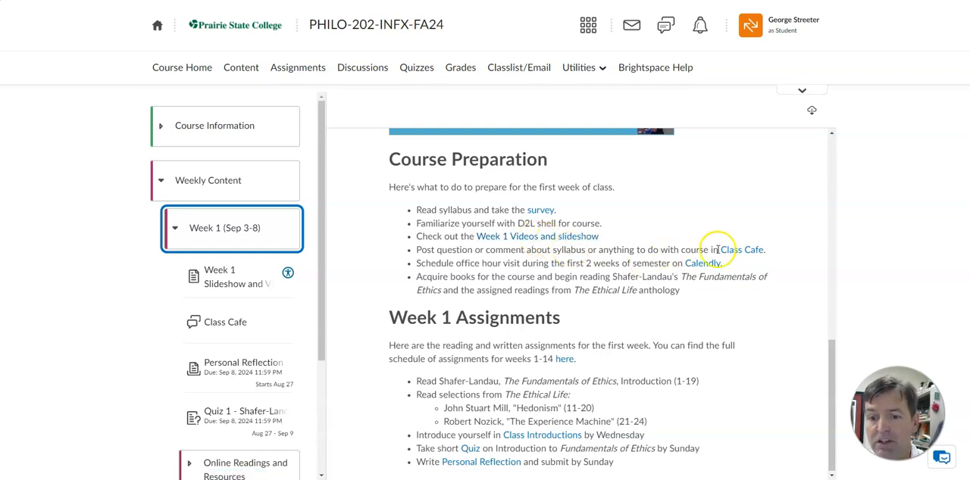
mouse_move(740, 257)
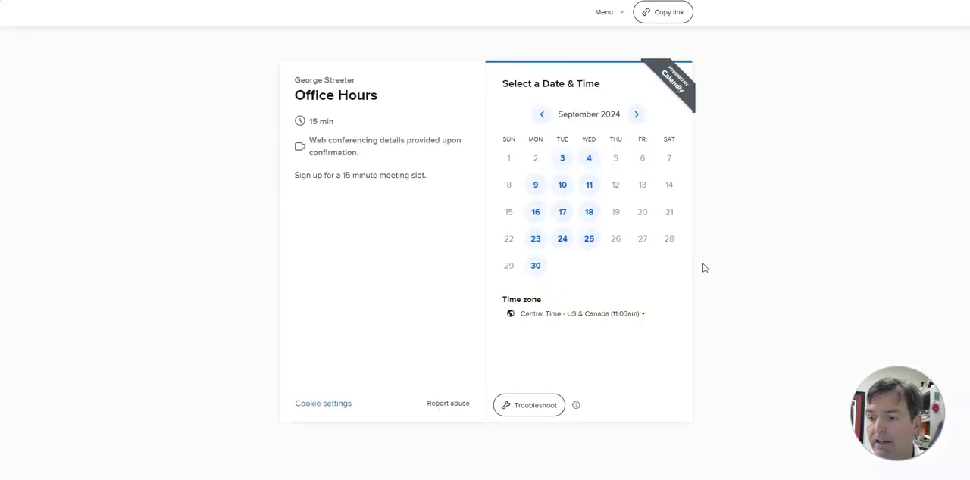
mouse_move(642, 185)
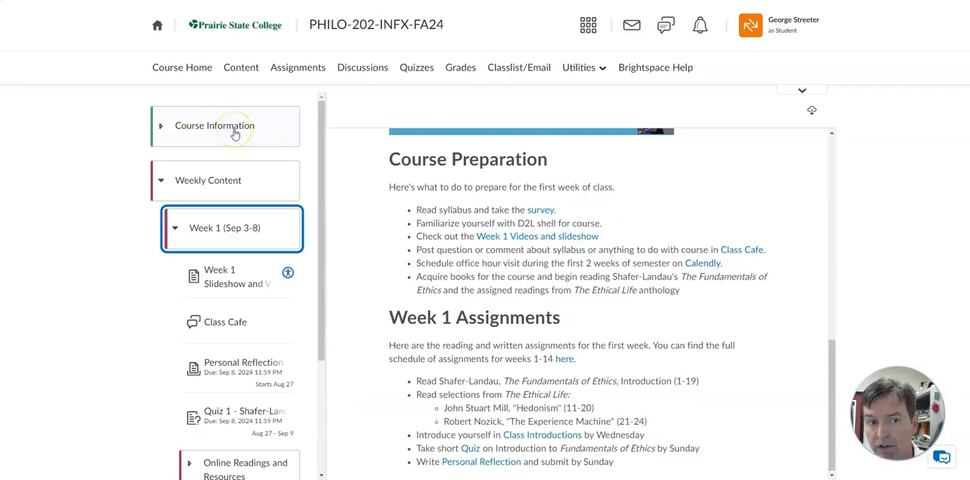
mouse_move(588, 303)
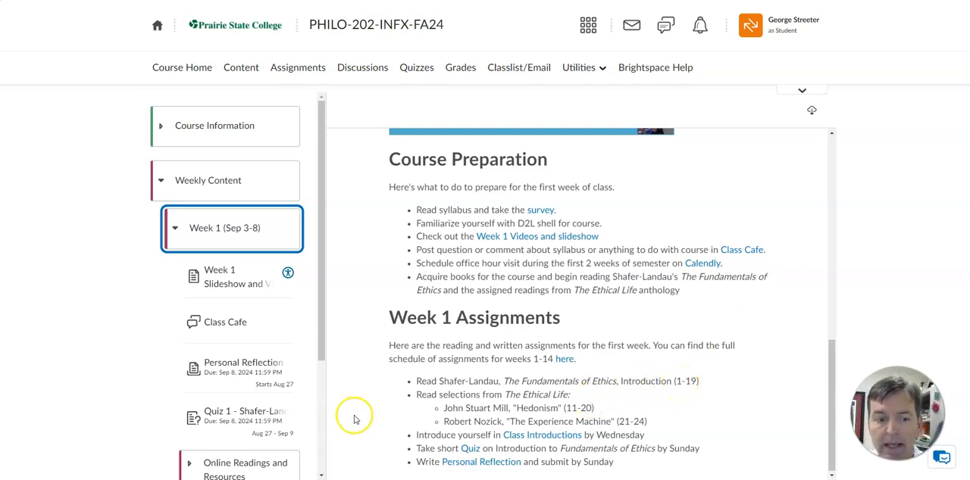
mouse_move(220, 417)
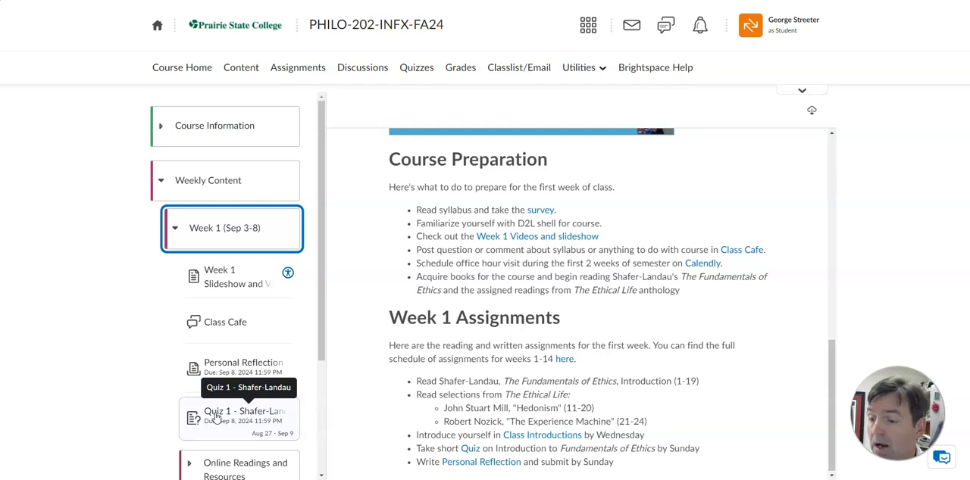
mouse_move(708, 390)
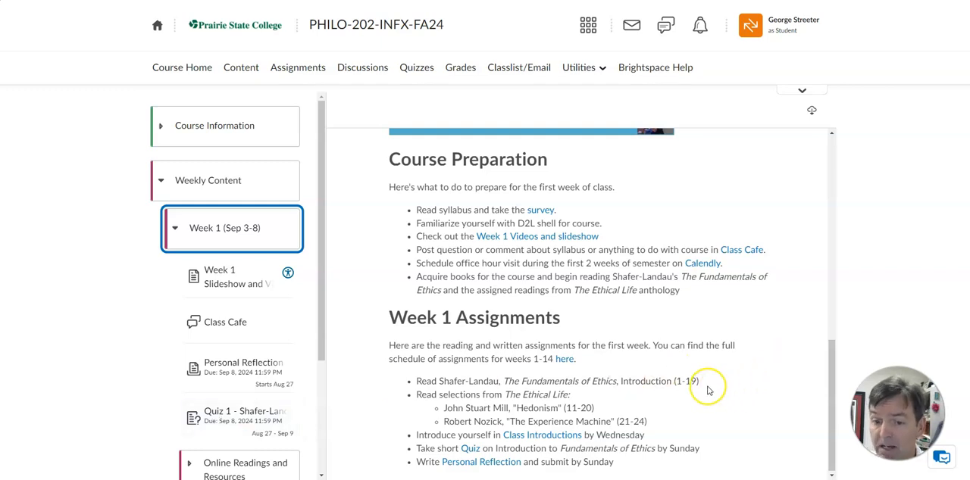
mouse_move(694, 387)
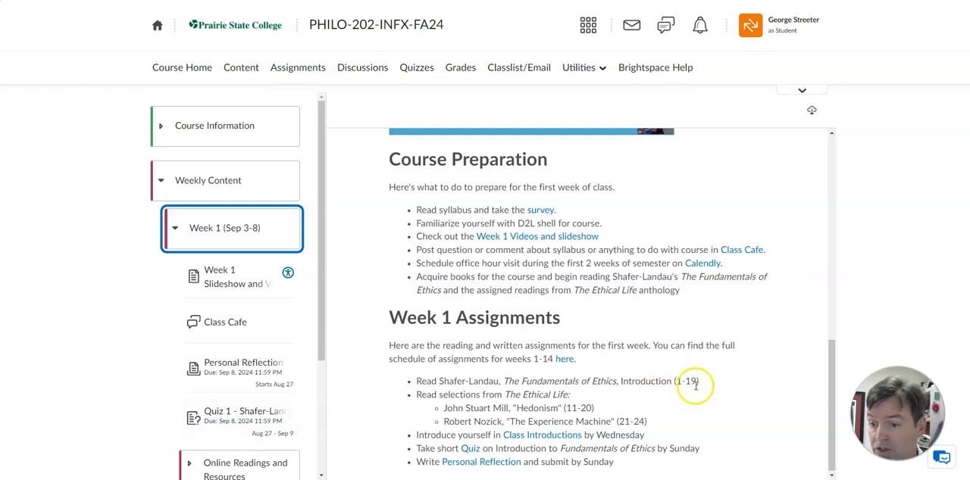
mouse_move(574, 381)
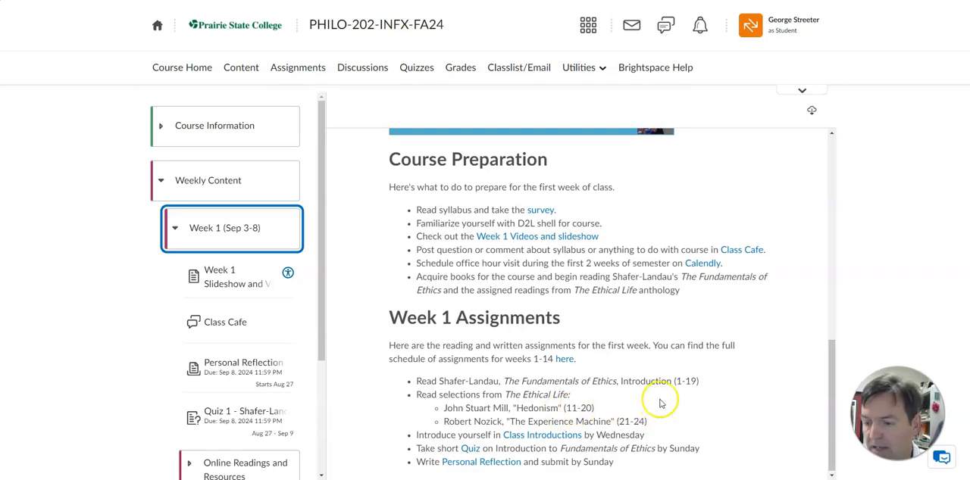
mouse_move(557, 407)
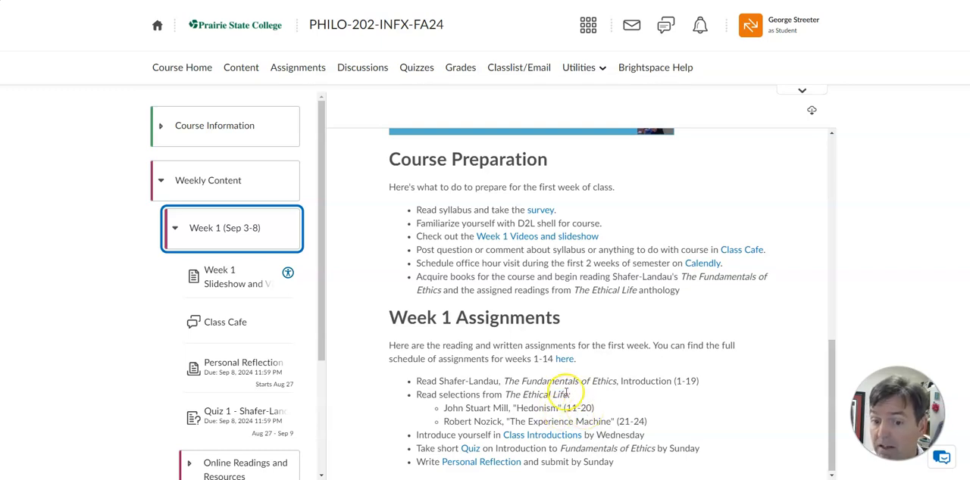
mouse_move(669, 411)
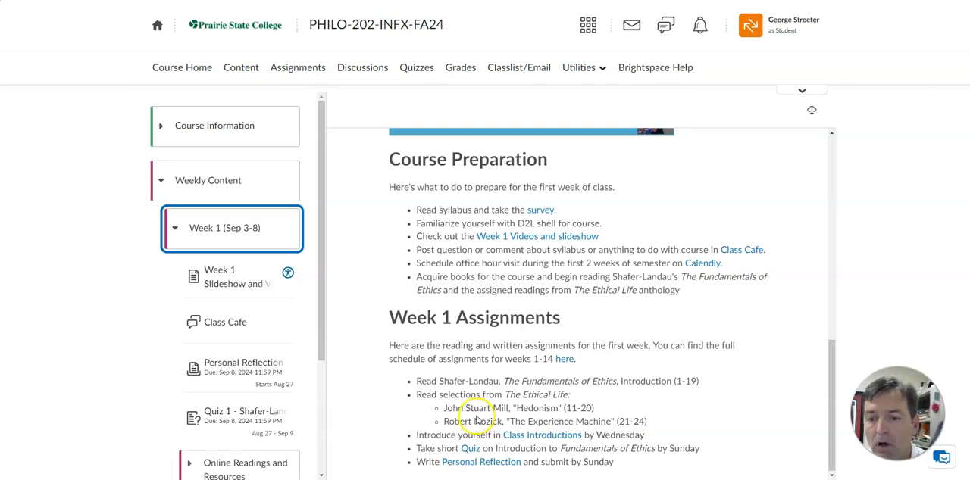
mouse_move(243, 424)
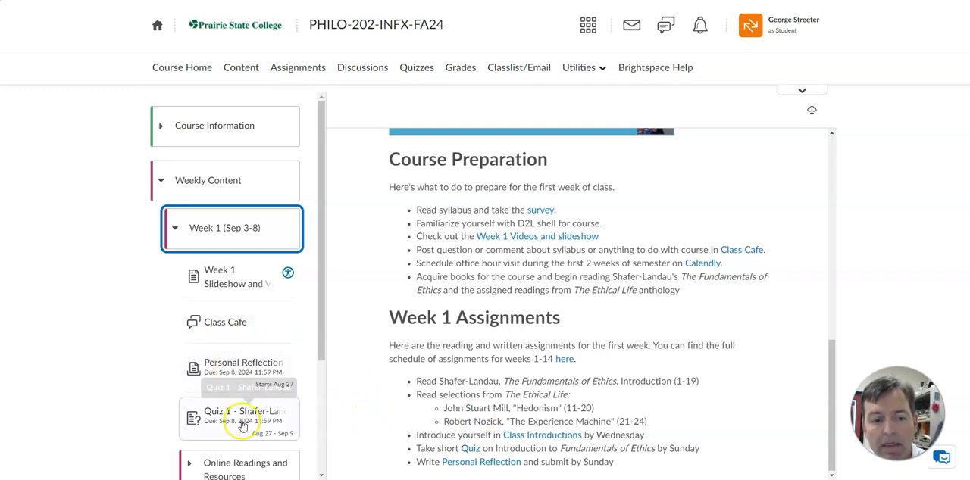
Open Quiz 1 - Shafer-Landau and scroll to its two-attempt, 30-minute details
click(243, 415)
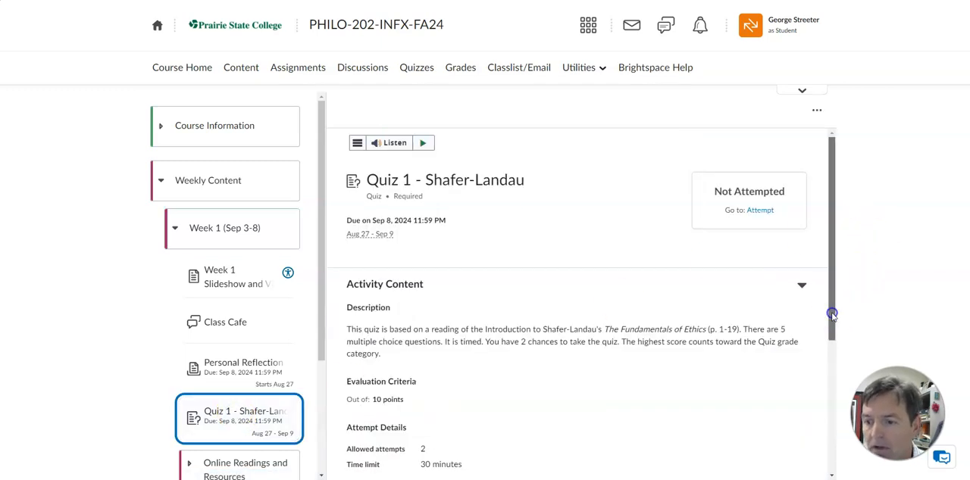
scroll(down, 3)
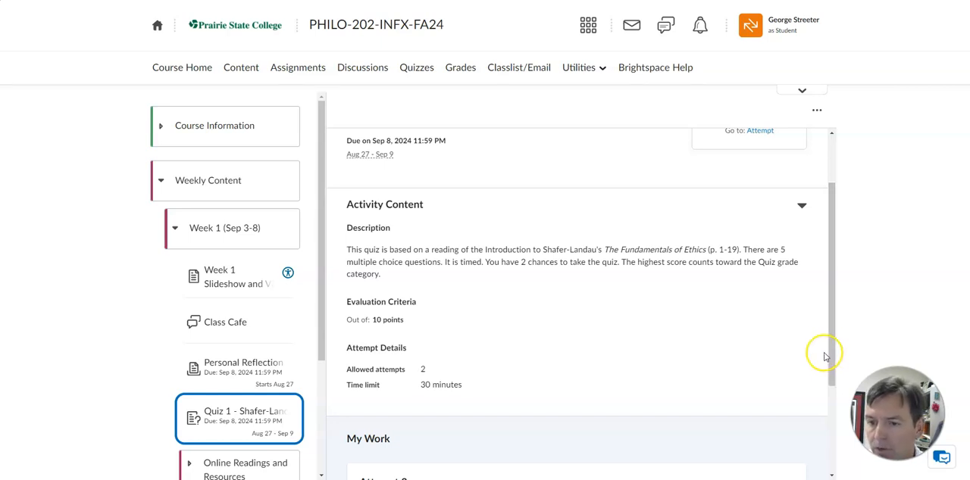
mouse_move(827, 351)
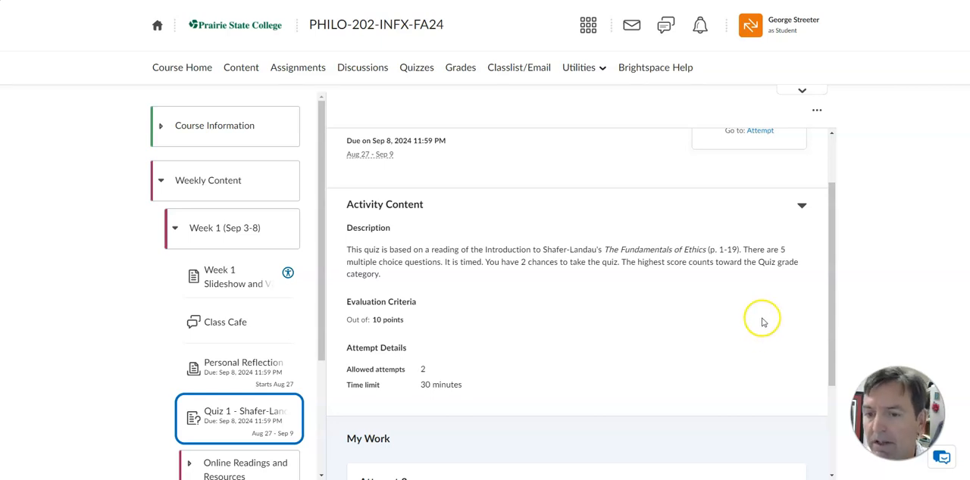
mouse_move(601, 284)
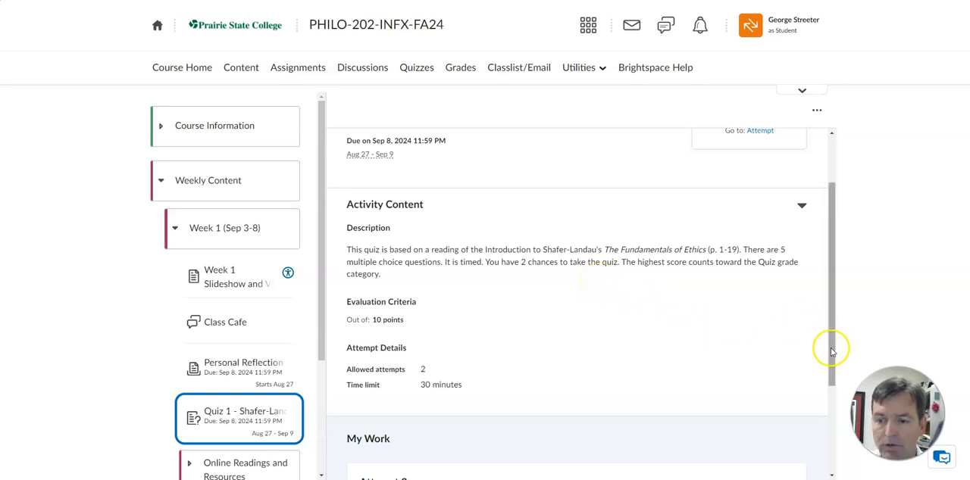
scroll(down, 3)
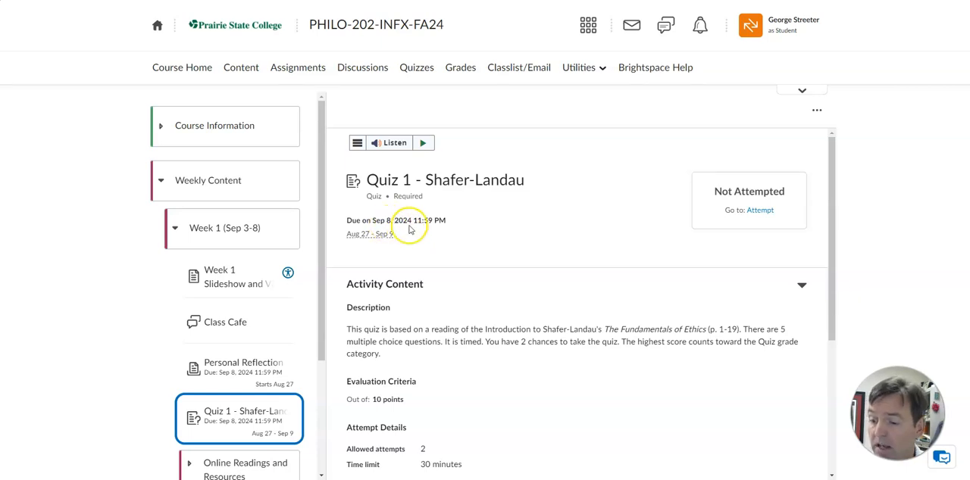
mouse_move(448, 271)
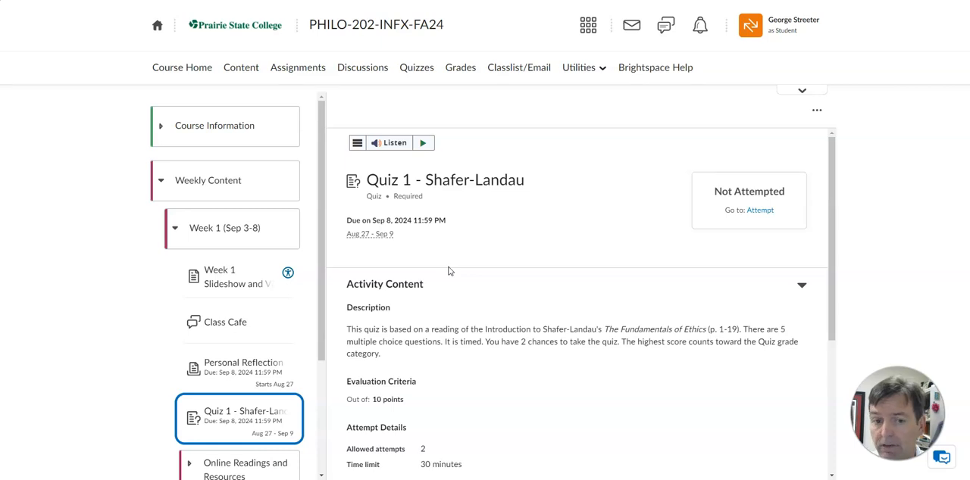
mouse_move(454, 264)
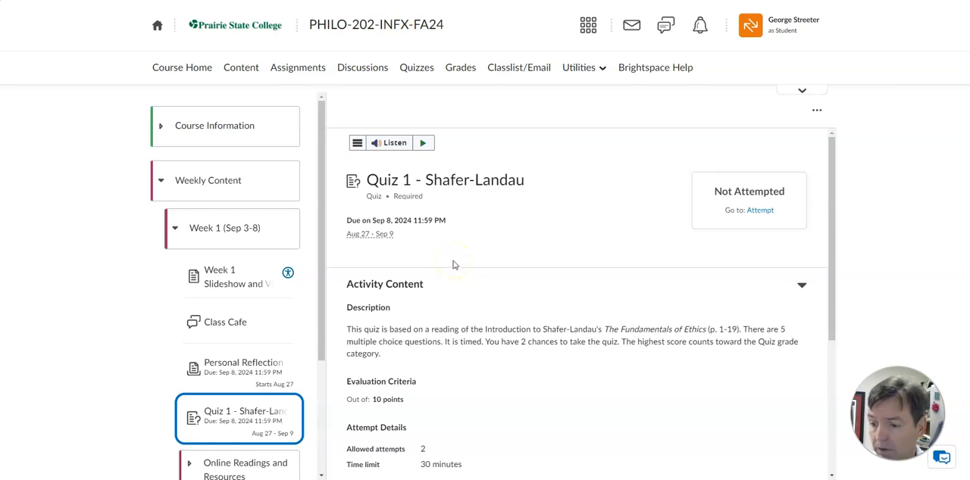
mouse_move(278, 369)
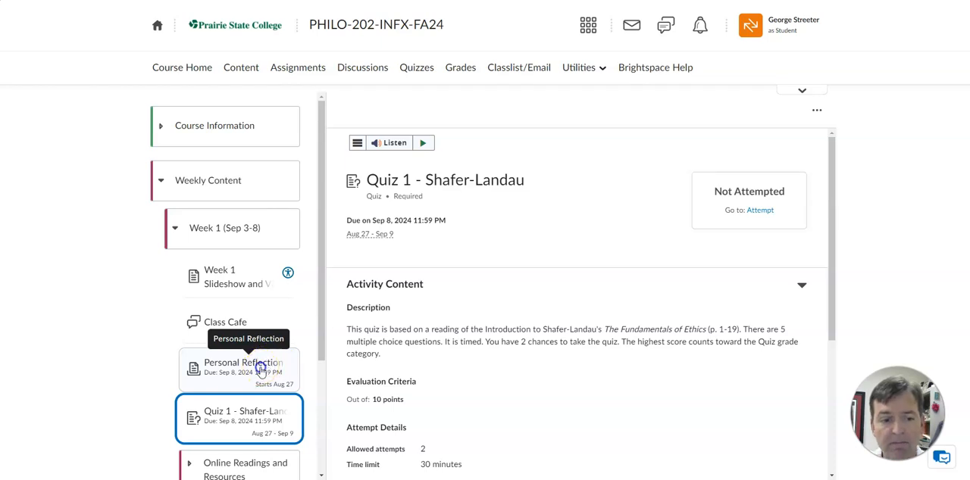
Open the Personal Reflection assignment and scroll through its happiness prompt and format
click(242, 368)
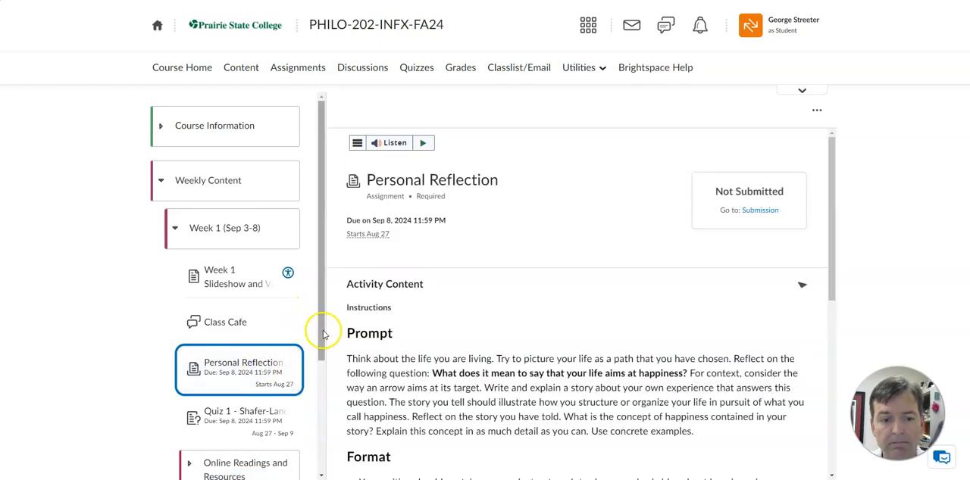
scroll(down, 3)
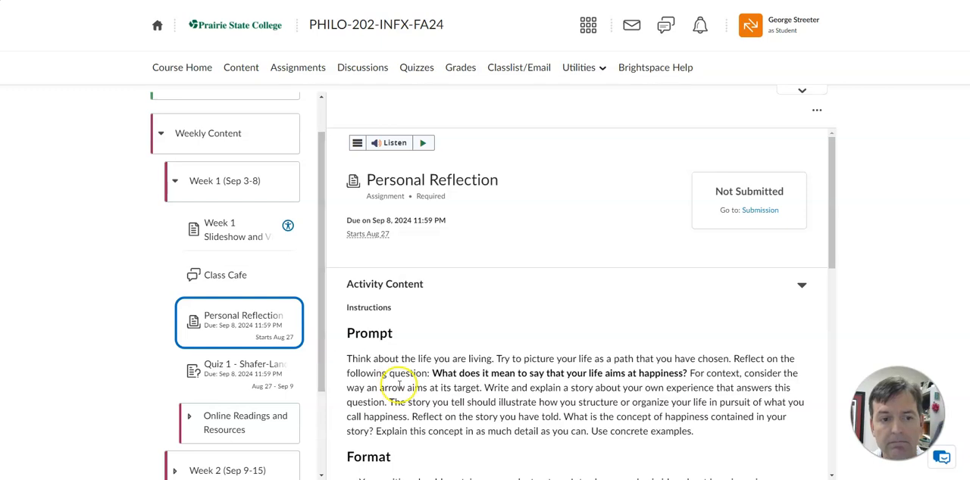
mouse_move(818, 233)
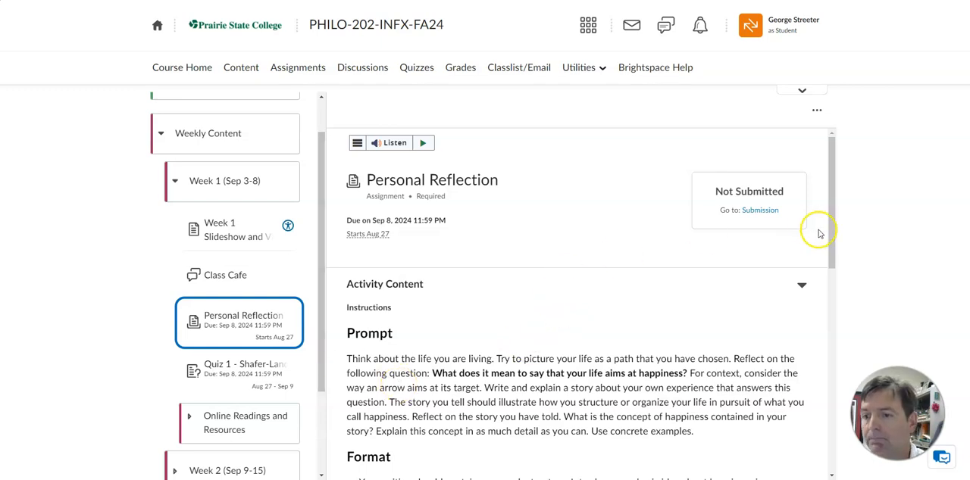
scroll(down, 3)
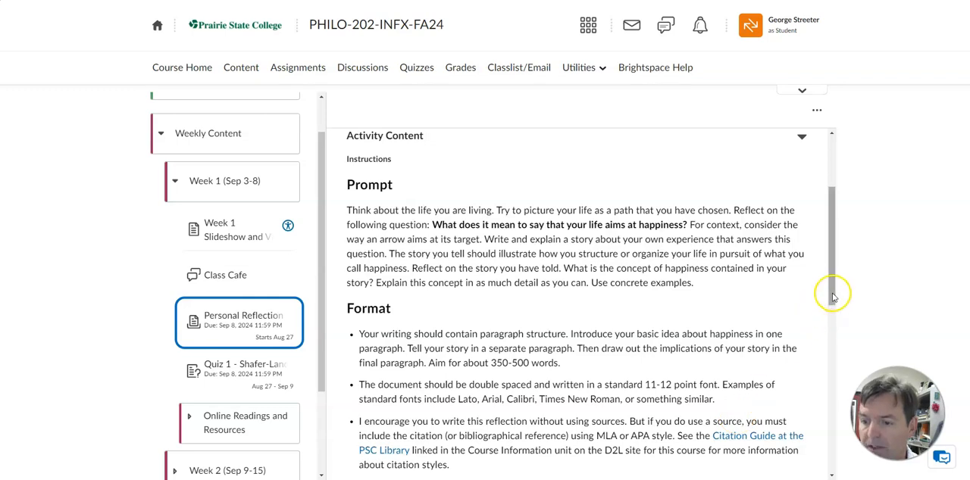
scroll(down, 3)
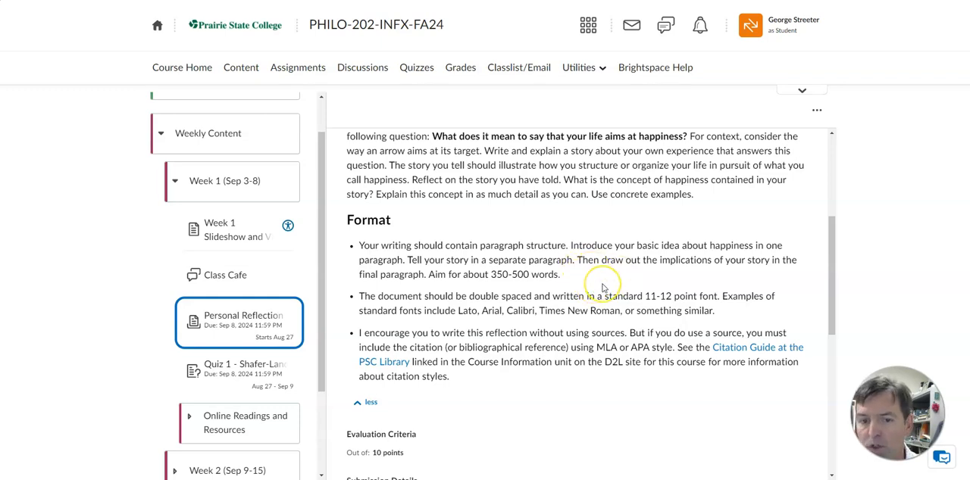
mouse_move(679, 286)
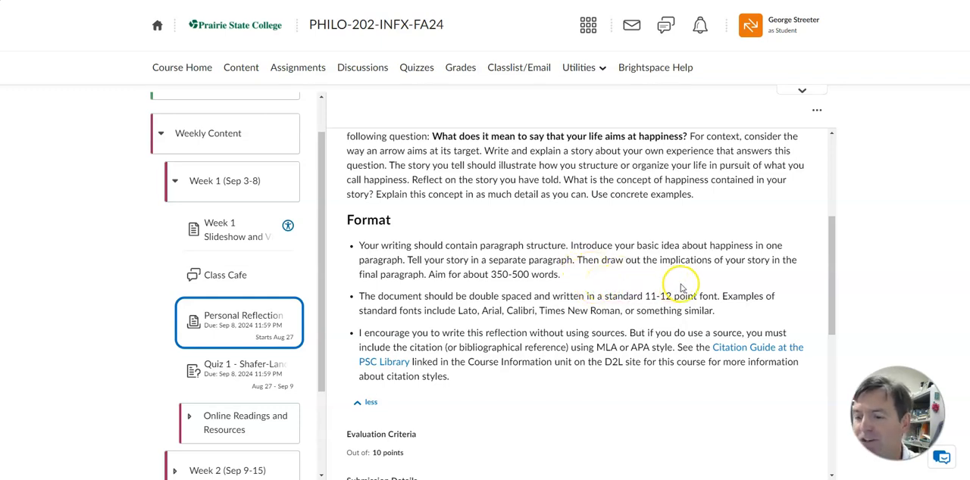
mouse_move(625, 287)
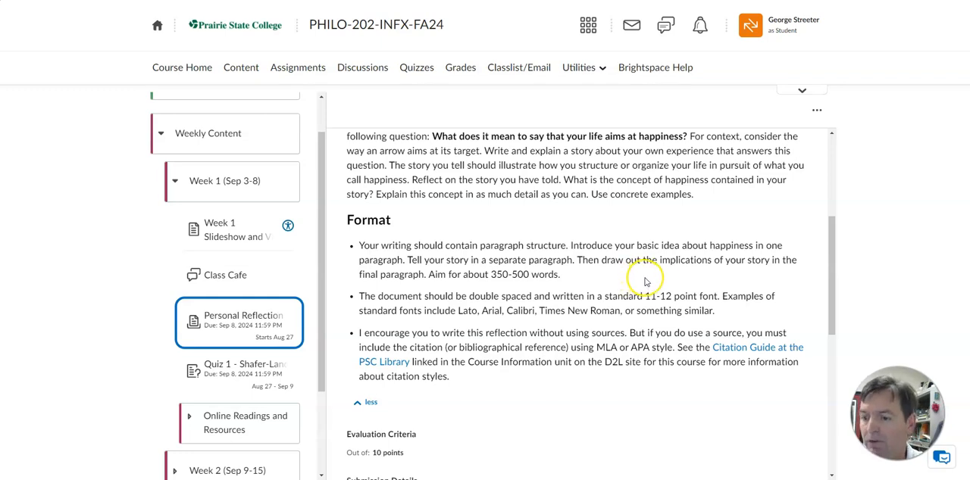
mouse_move(684, 273)
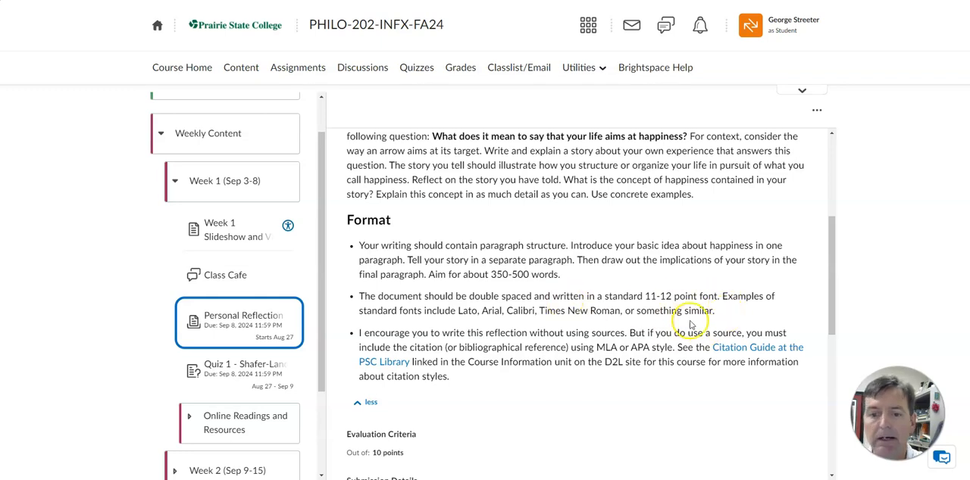
mouse_move(536, 311)
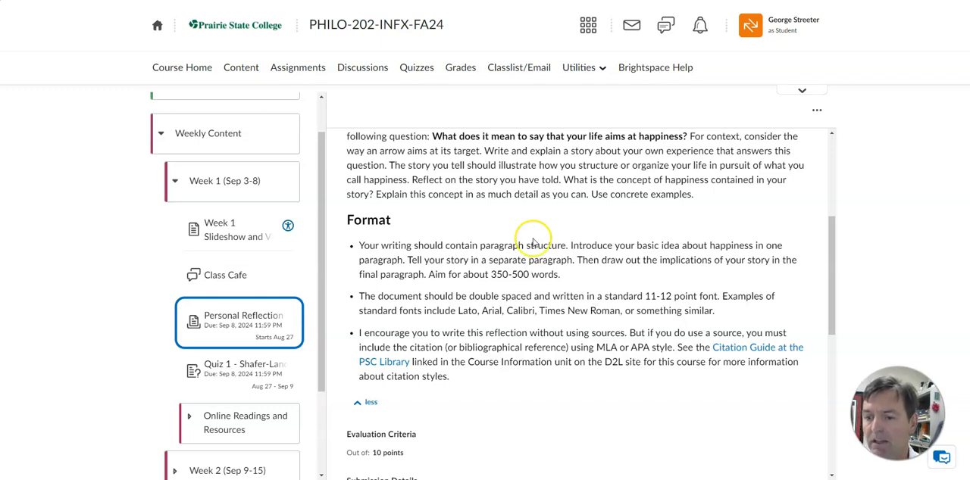
mouse_move(781, 354)
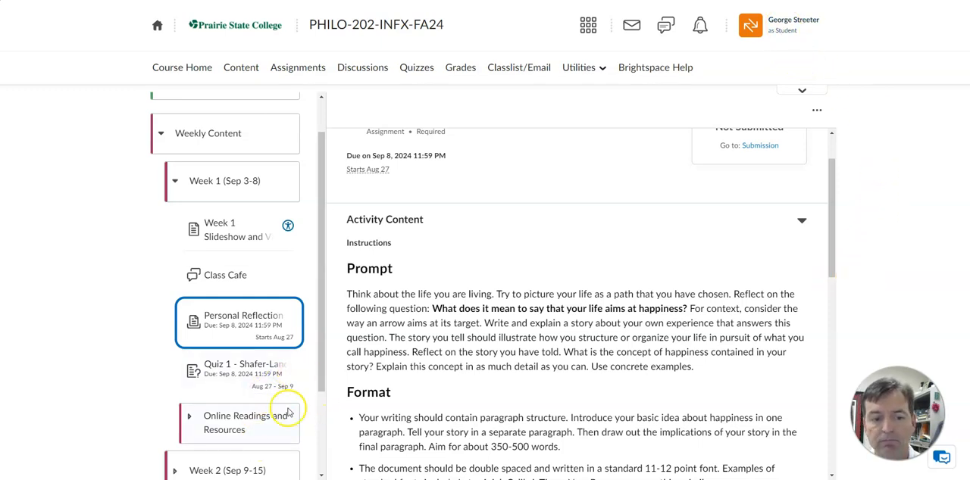
Open Online Readings and Resources and scroll through its readings list
click(239, 422)
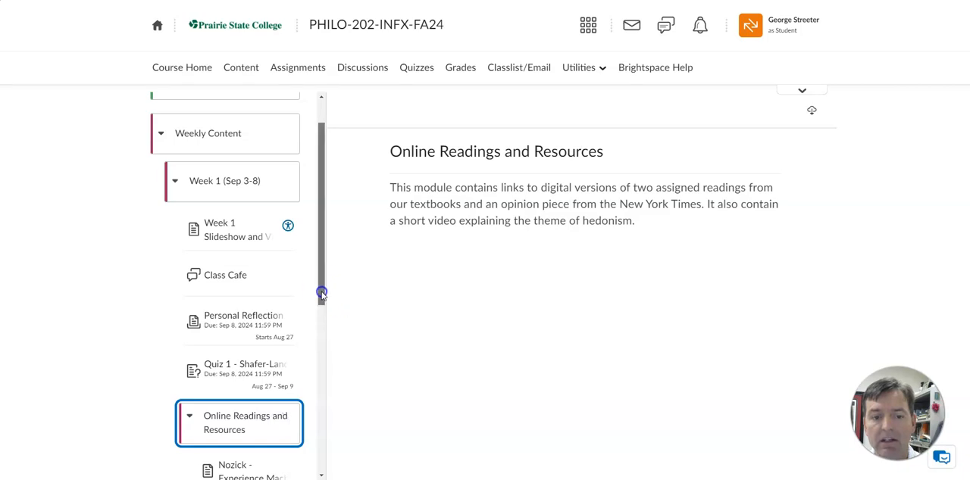
scroll(down, 3)
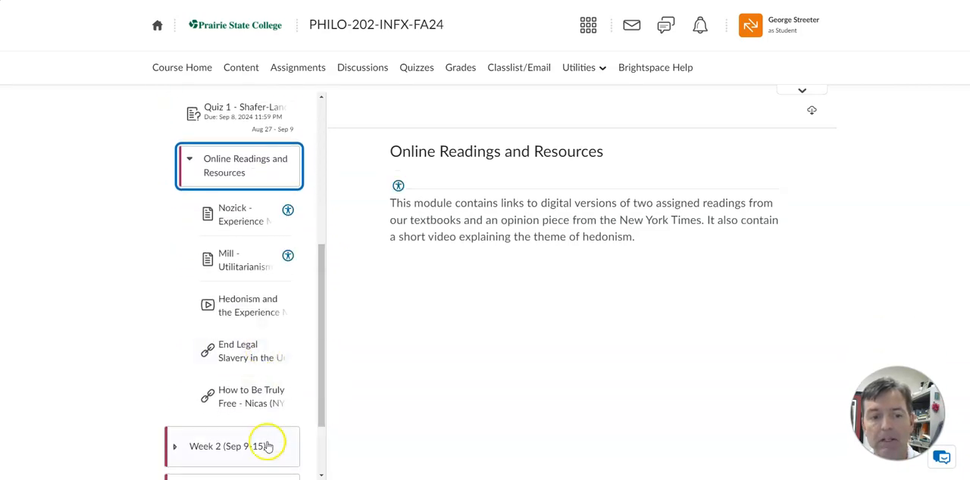
mouse_move(270, 357)
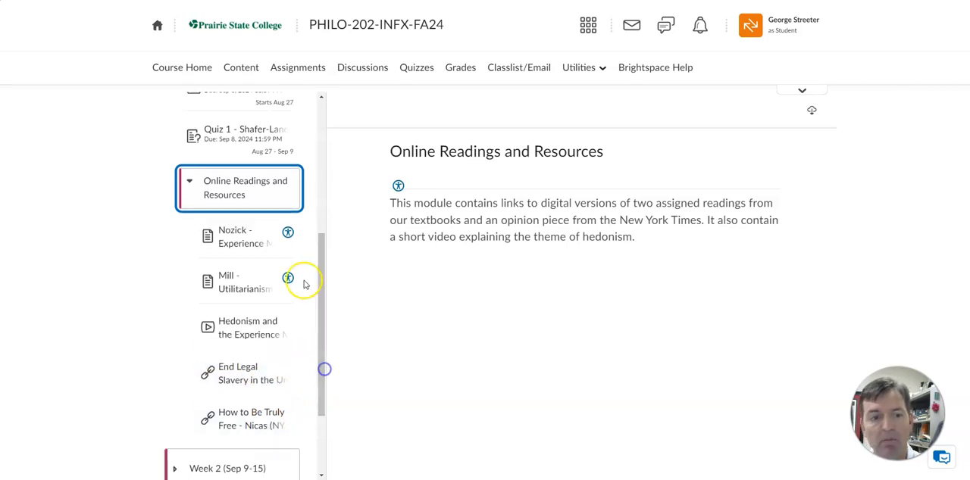
mouse_move(244, 242)
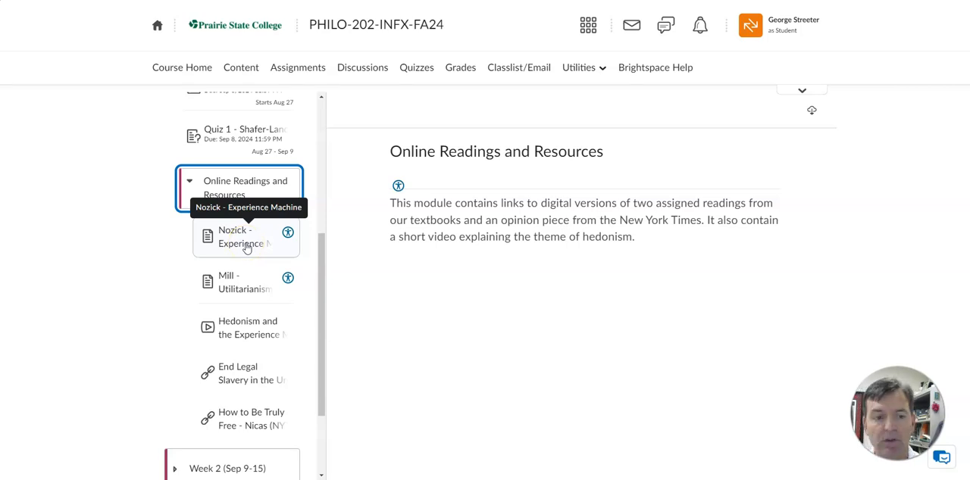
mouse_move(247, 282)
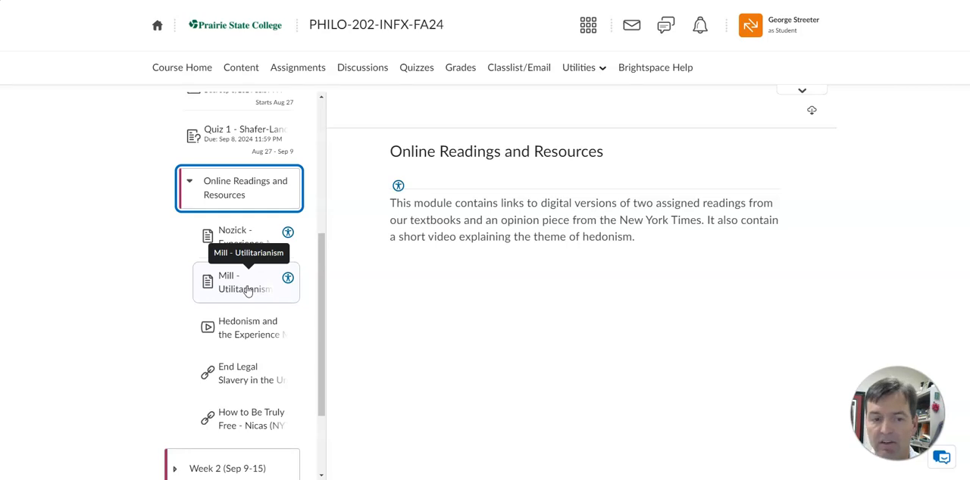
Open the Mill - Utilitarianism PDF to its title page and contents
click(235, 282)
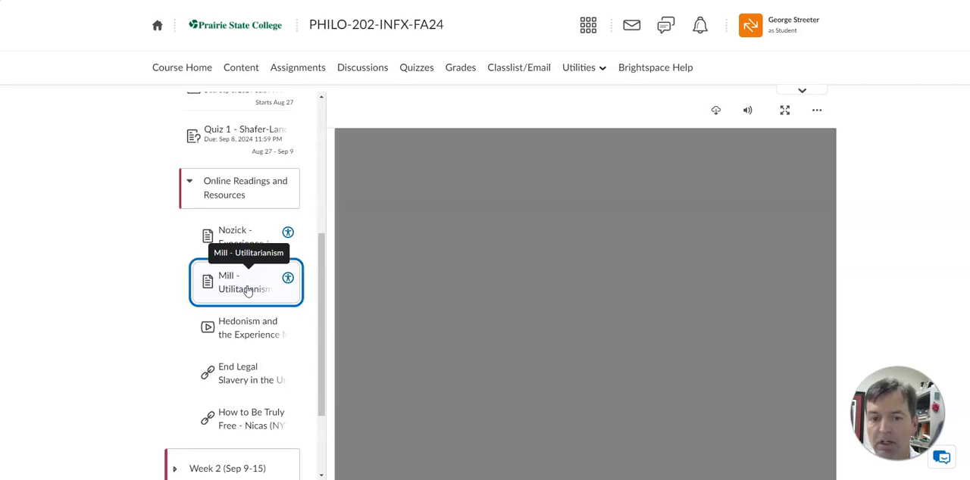
click(244, 282)
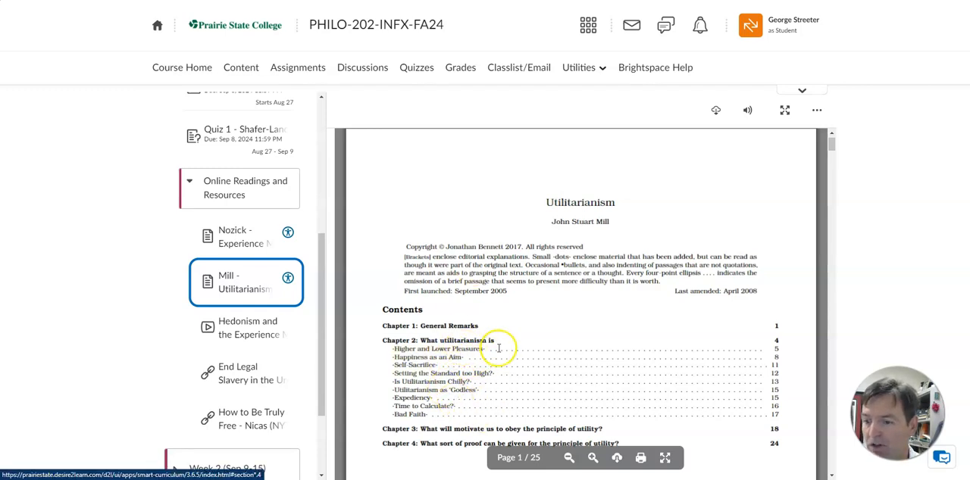
mouse_move(485, 376)
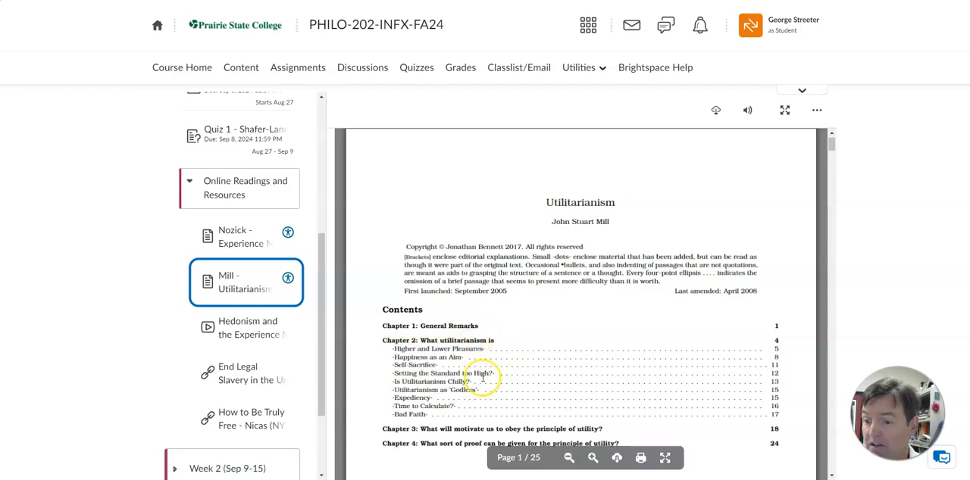
View the Hedonism and the Experience Machine video, then the End Legal Slavery reading link
click(246, 328)
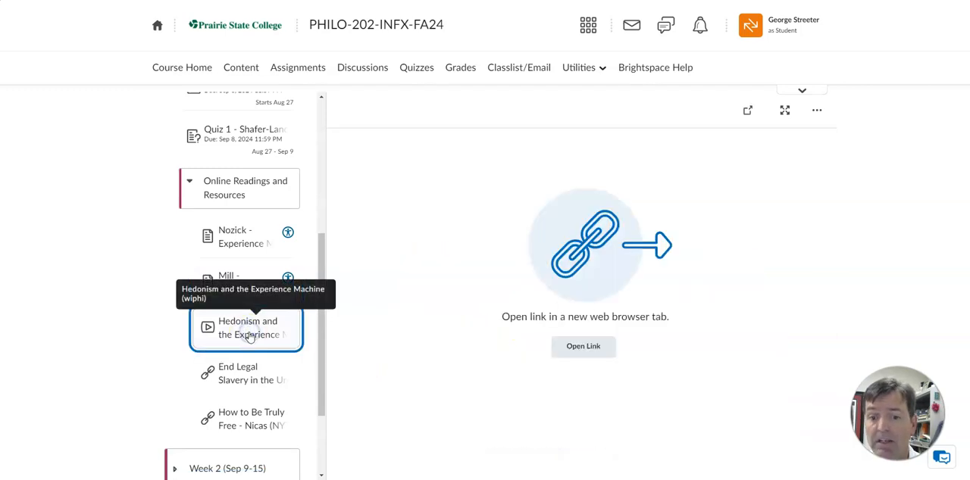
click(582, 346)
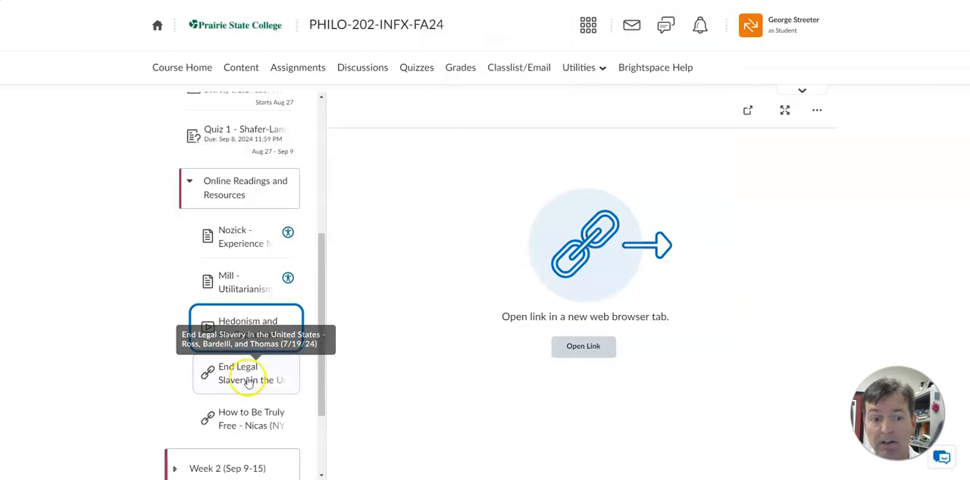
click(583, 346)
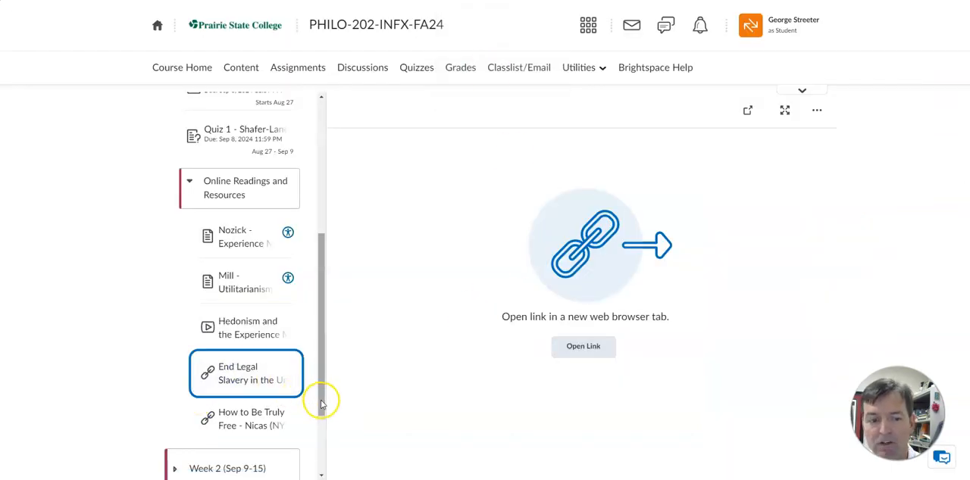
scroll(down, 3)
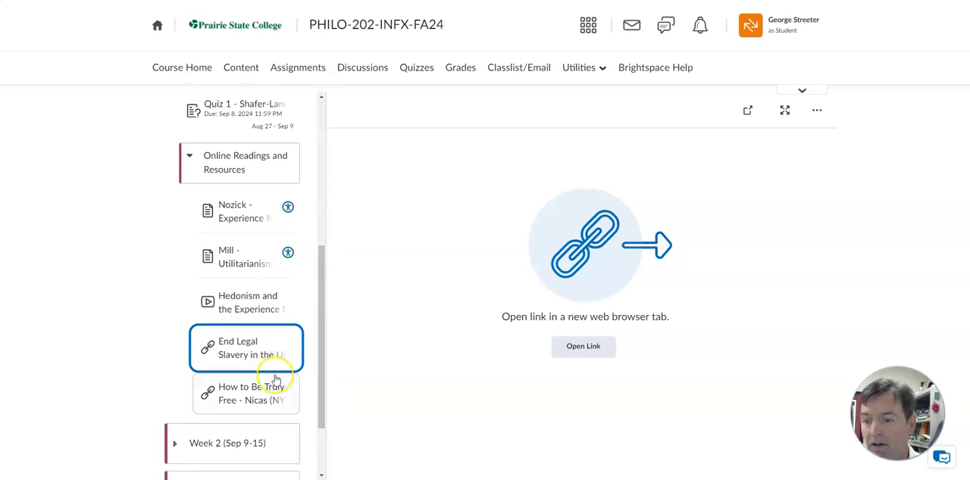
mouse_move(363, 366)
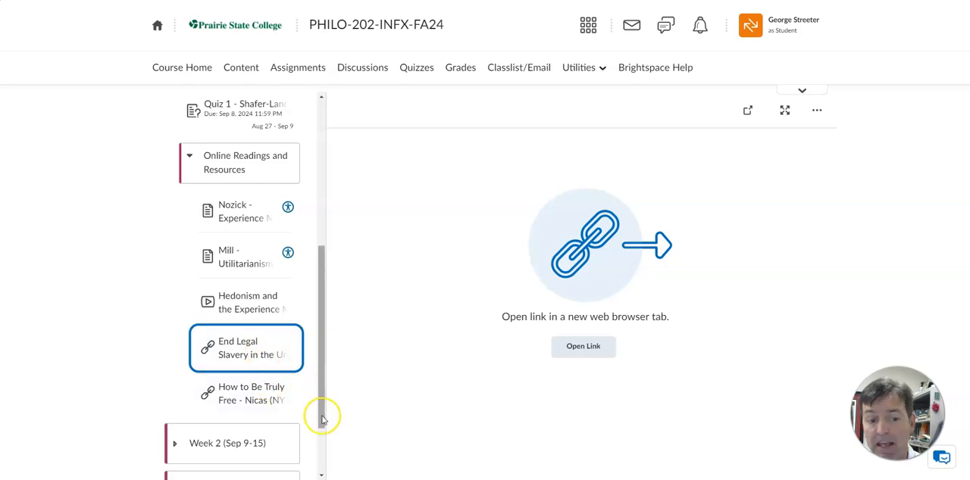
mouse_move(326, 386)
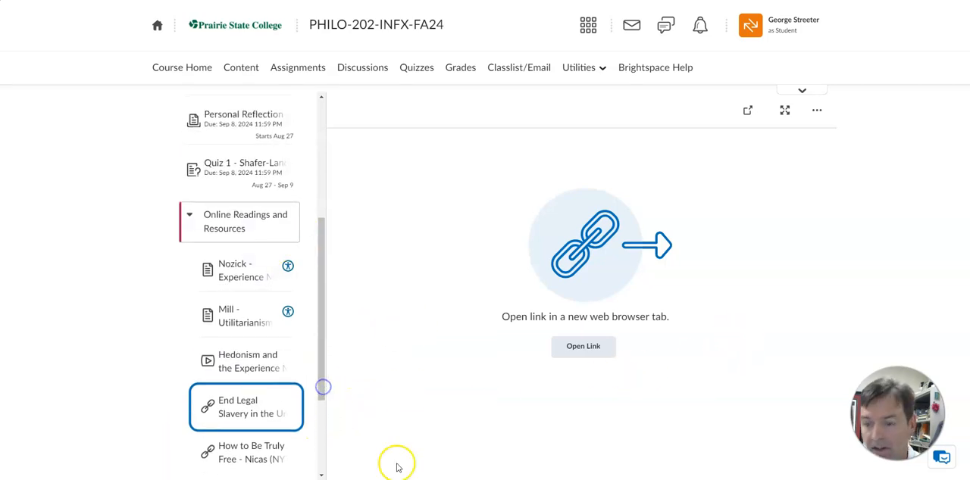
scroll(down, 3)
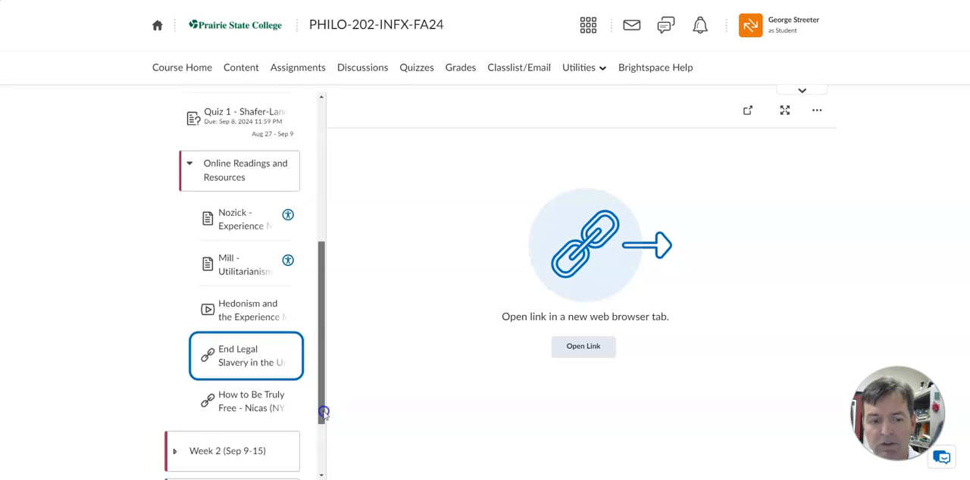
mouse_move(265, 225)
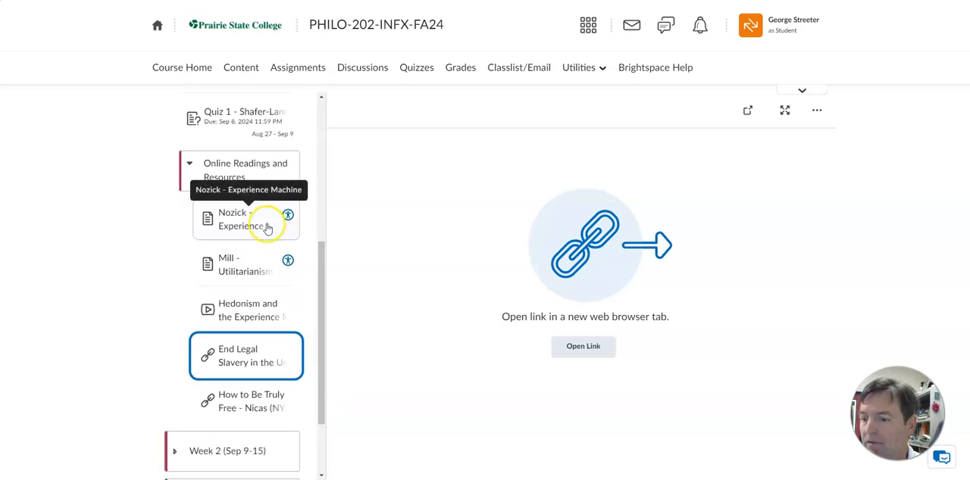
mouse_move(284, 278)
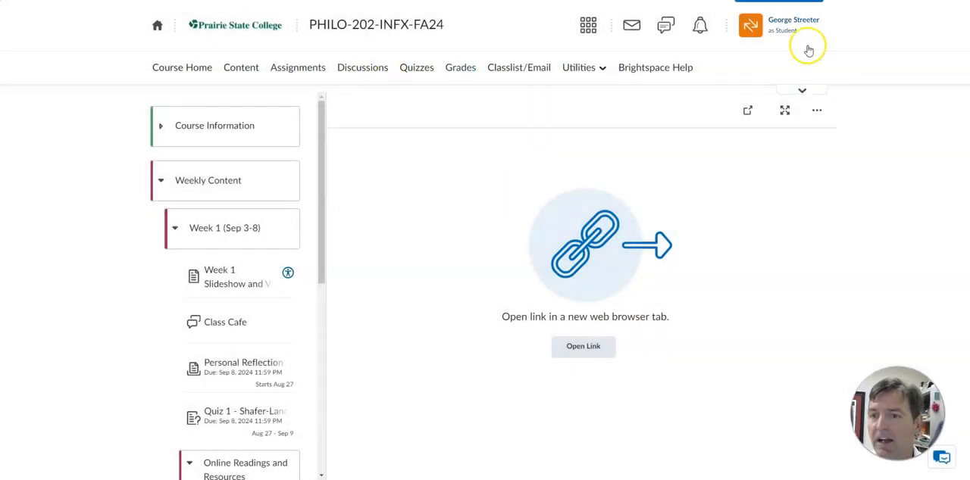
Exit the 'as Student' view and browse the course Discussions list toward Class Introductions
click(778, 25)
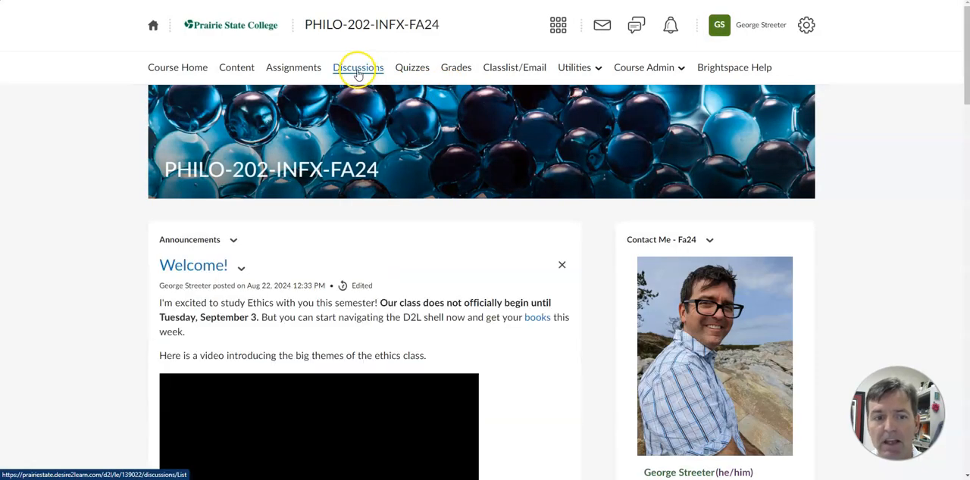
click(357, 67)
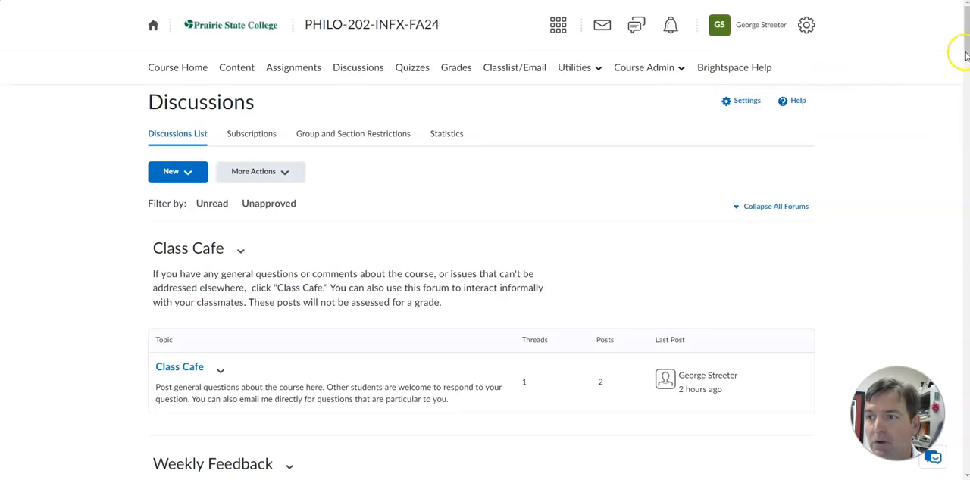
scroll(down, 3)
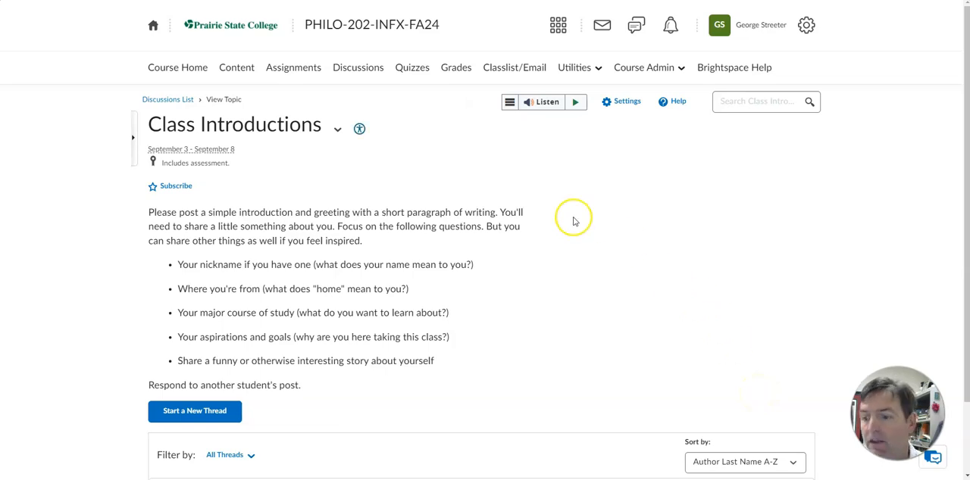
mouse_move(582, 157)
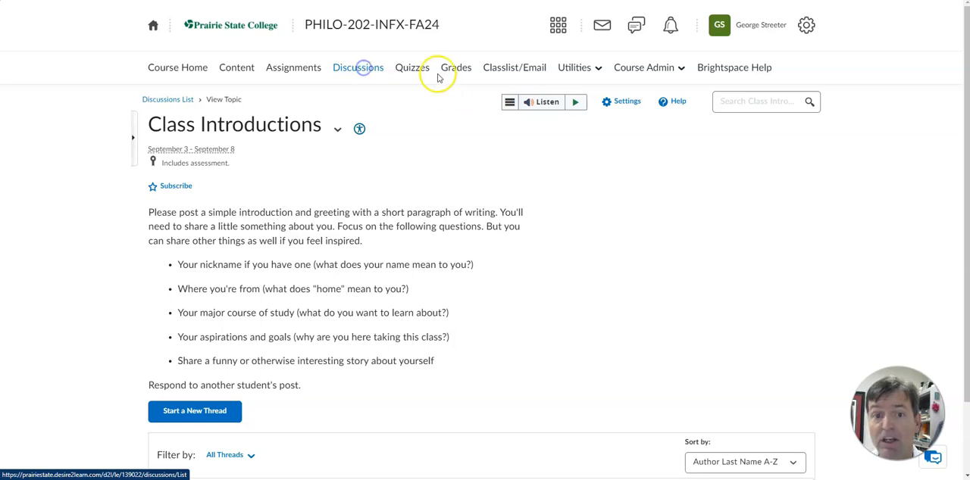
Move through Discussions and Quizzes to the Assignments folders page showing Personal Reflection
click(358, 67)
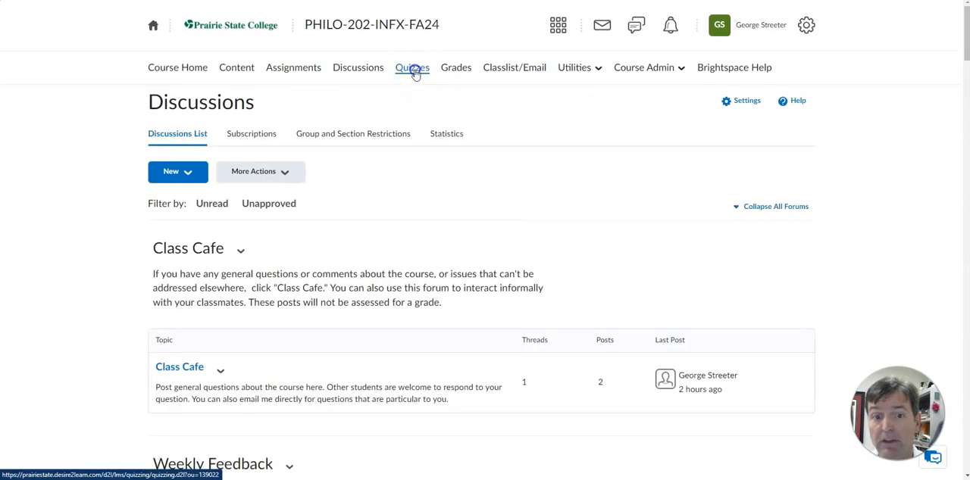
click(412, 67)
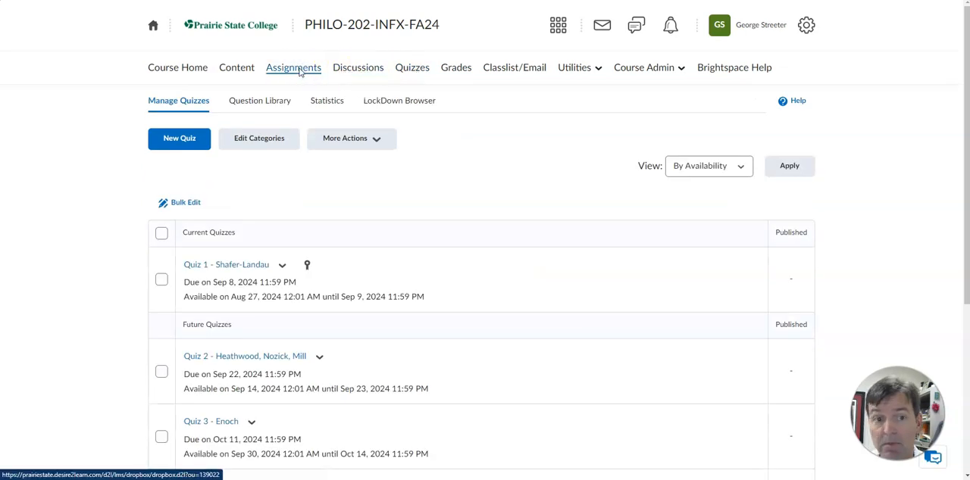
click(293, 67)
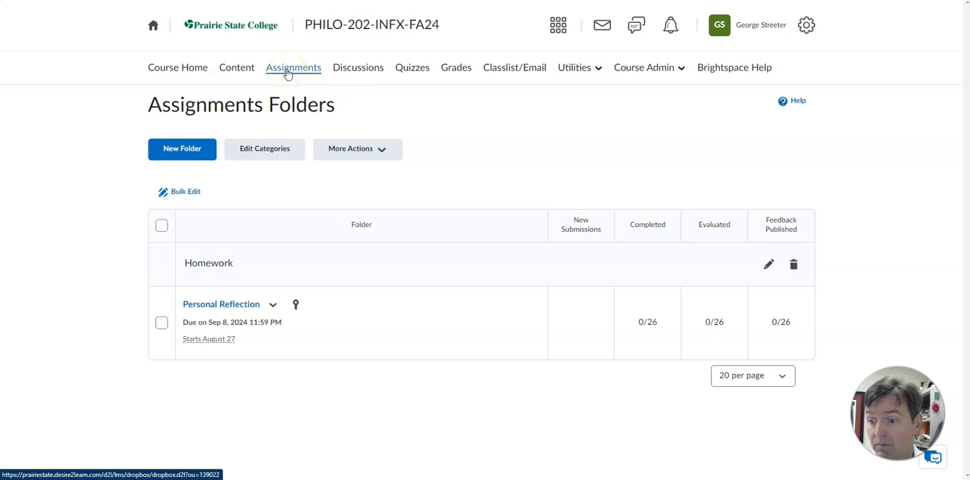
mouse_move(236, 68)
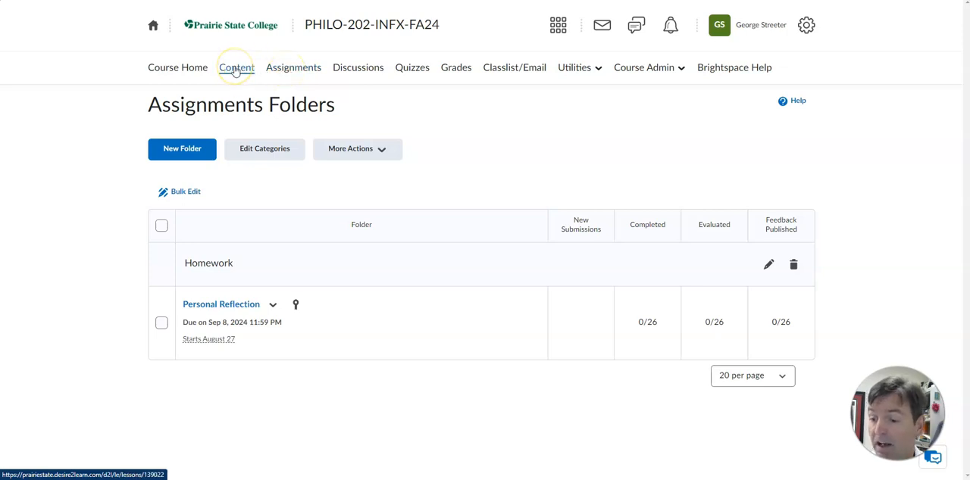
mouse_move(357, 67)
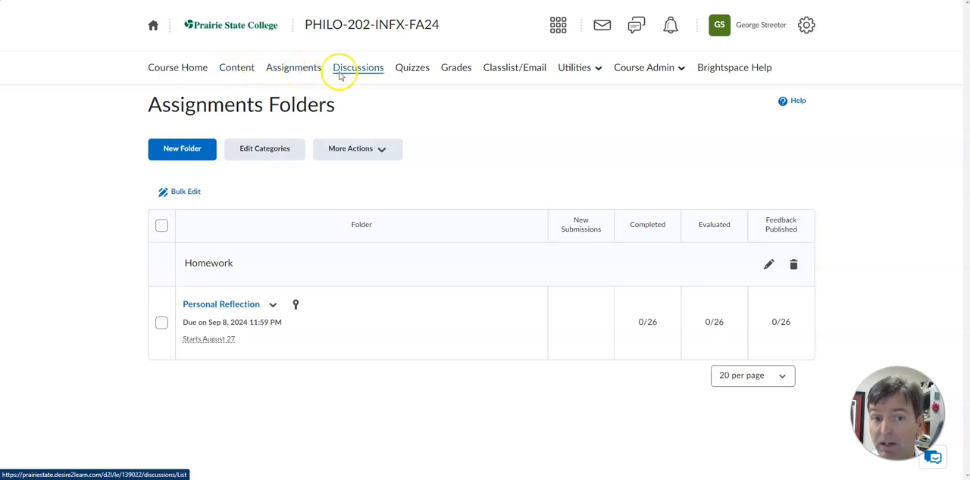
Scroll the Discussions list down to Weekly Feedback's Class Introductions topic (0 threads, 0 posts)
click(358, 68)
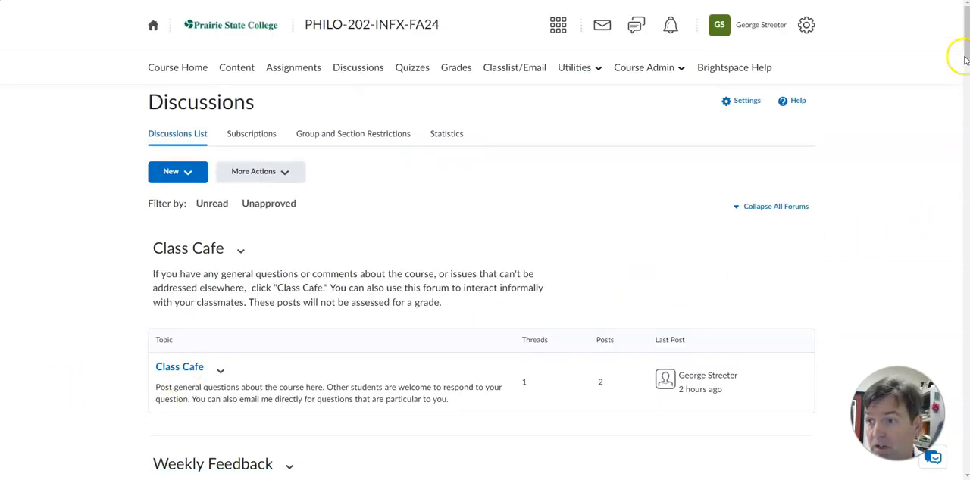
scroll(down, 3)
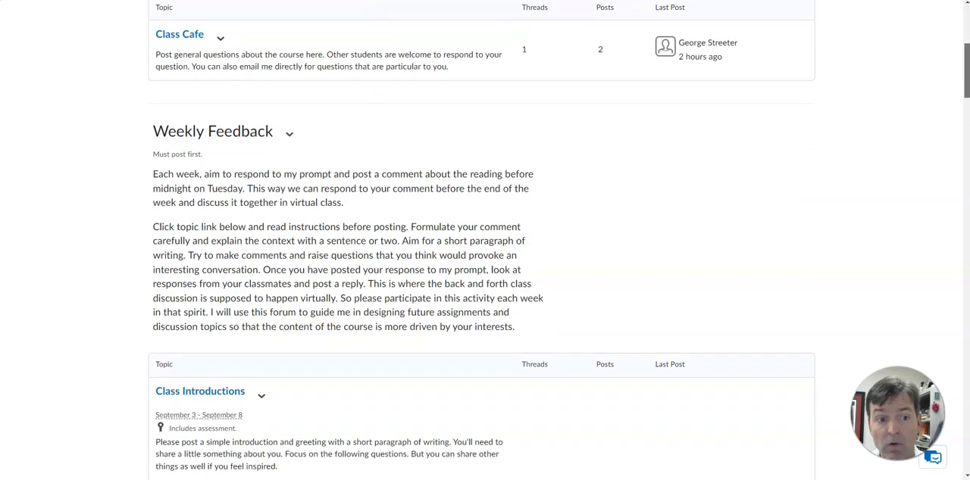
scroll(down, 3)
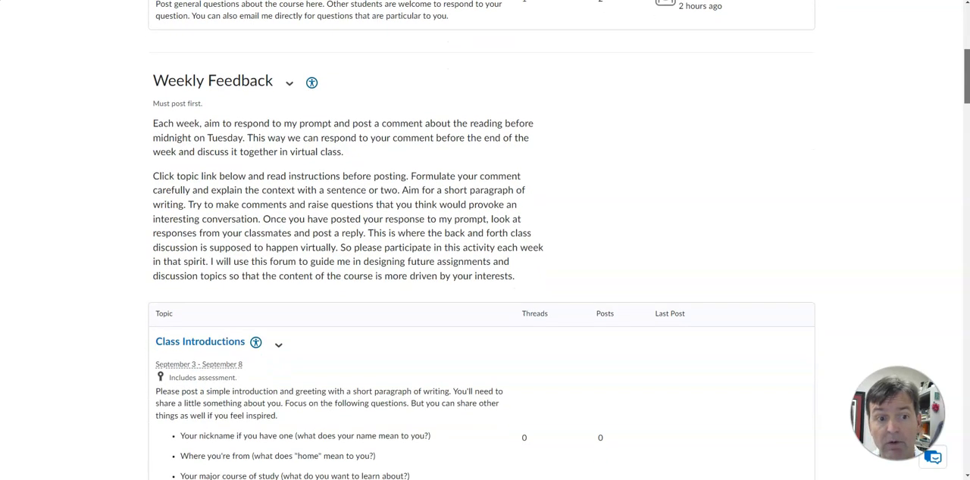
scroll(down, 3)
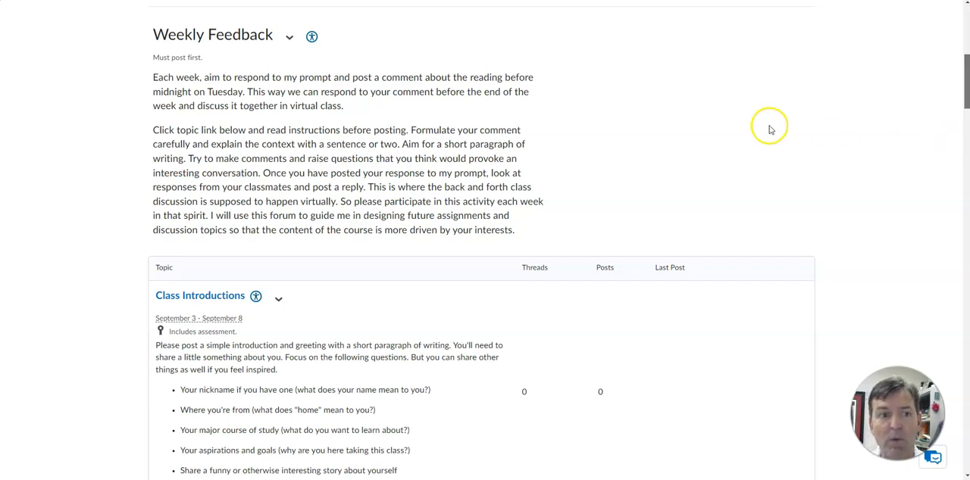
mouse_move(652, 199)
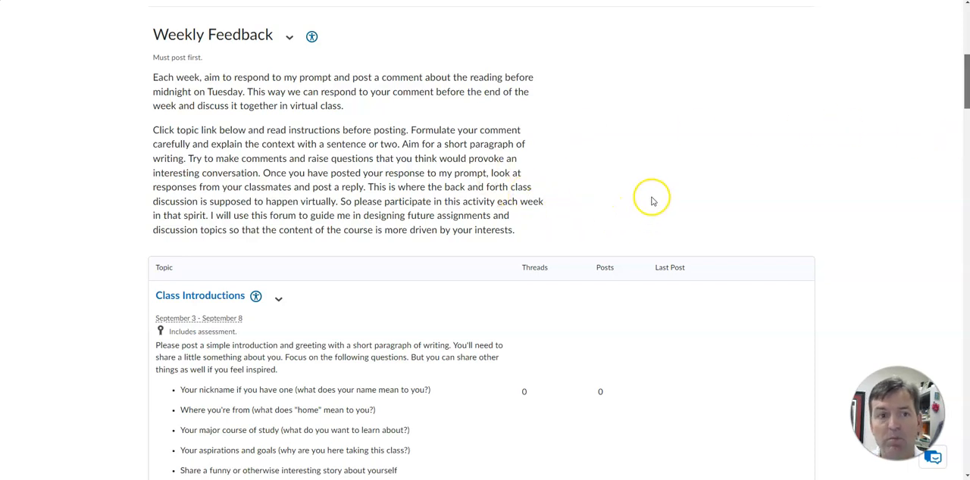
mouse_move(654, 177)
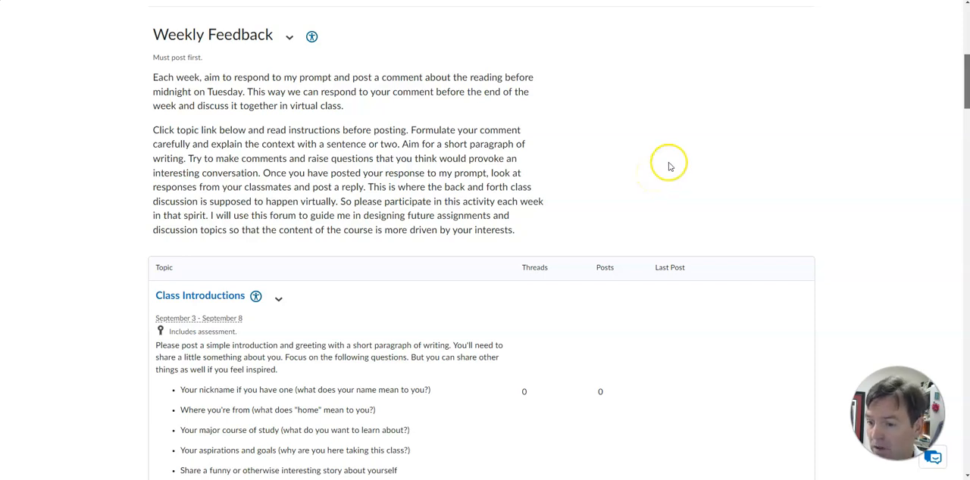
mouse_move(722, 166)
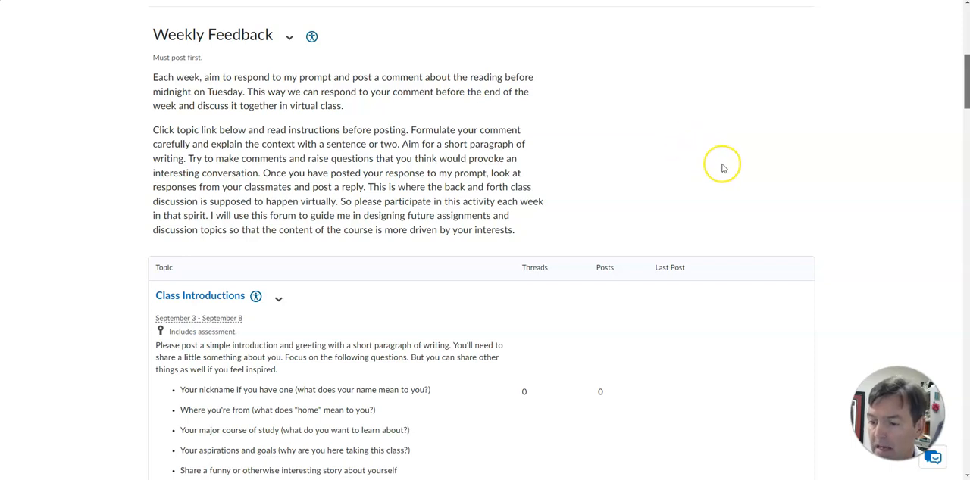
mouse_move(726, 159)
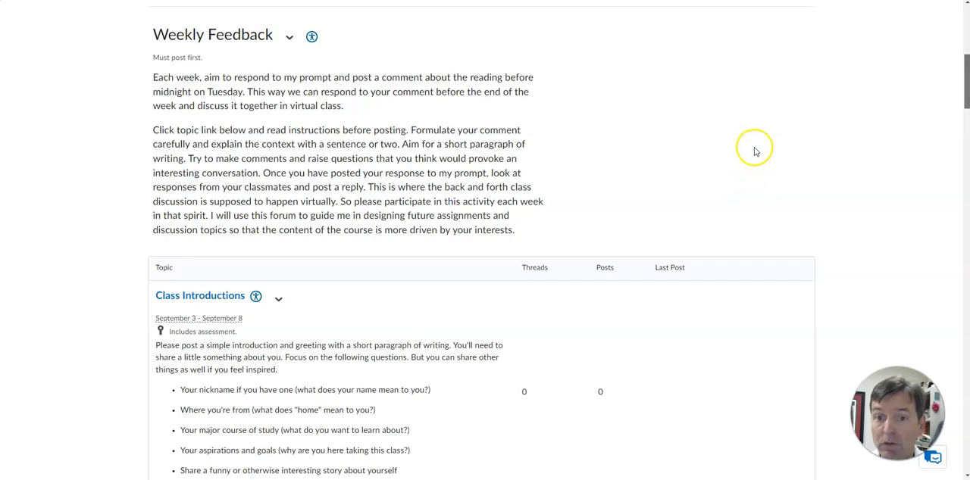
mouse_move(771, 193)
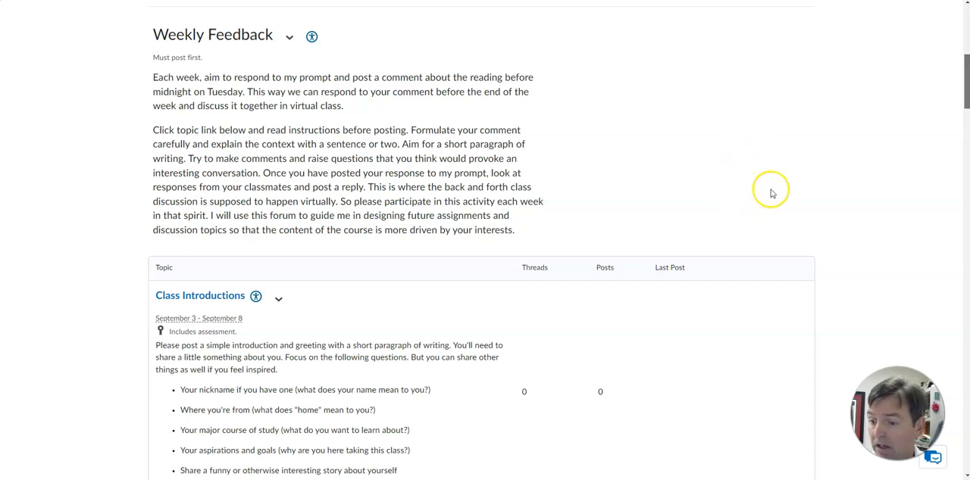
mouse_move(834, 172)
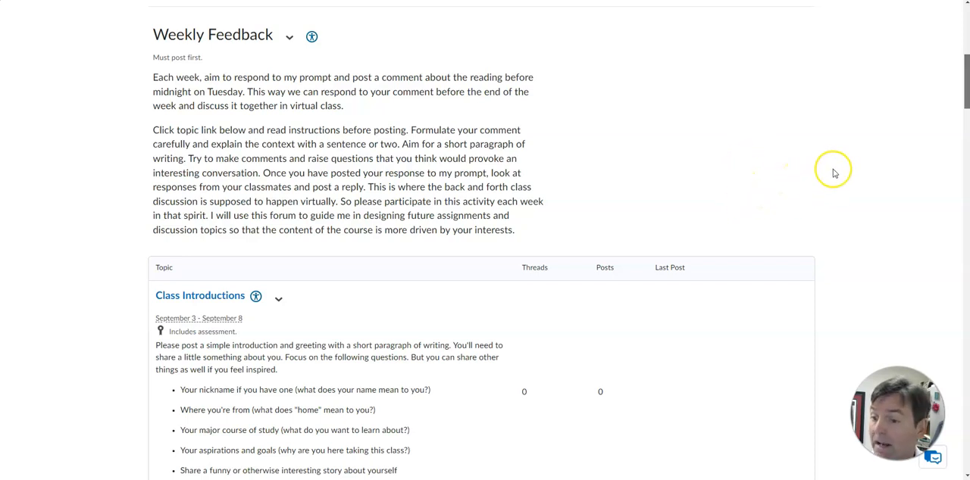
mouse_move(828, 167)
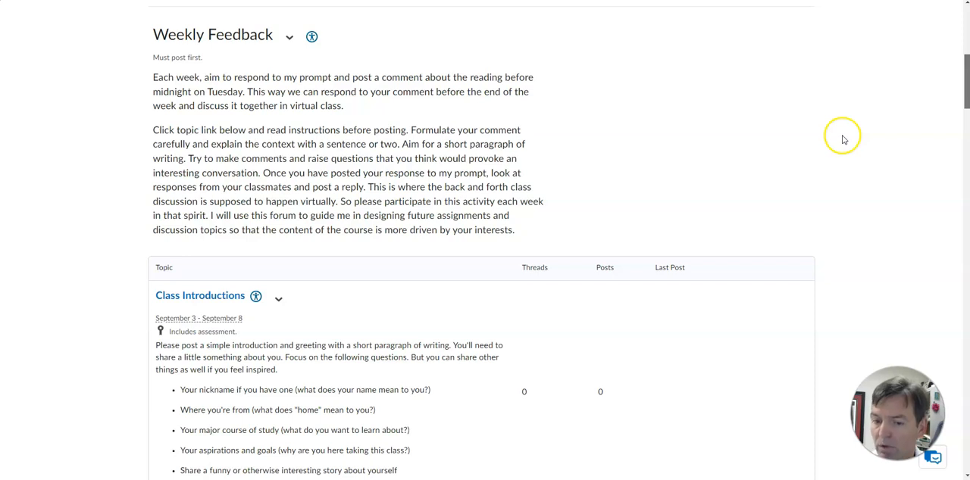
mouse_move(847, 142)
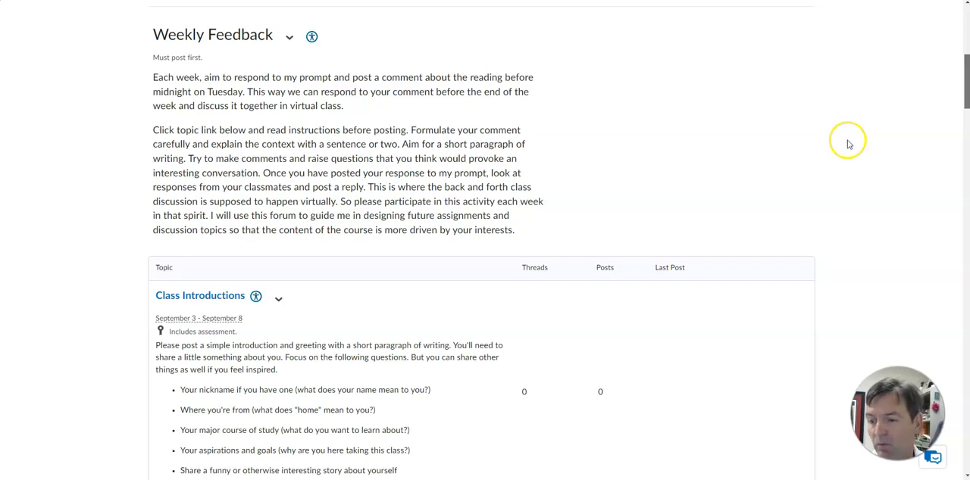
mouse_move(849, 131)
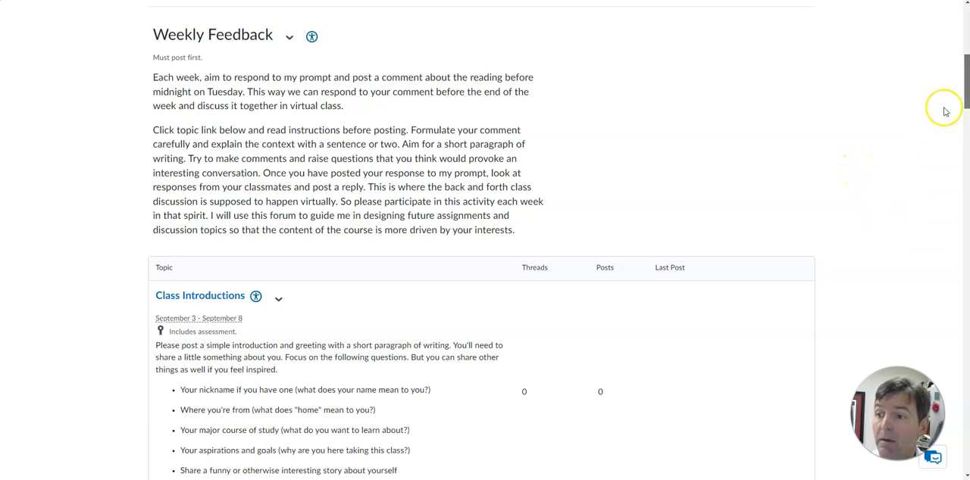
scroll(down, 3)
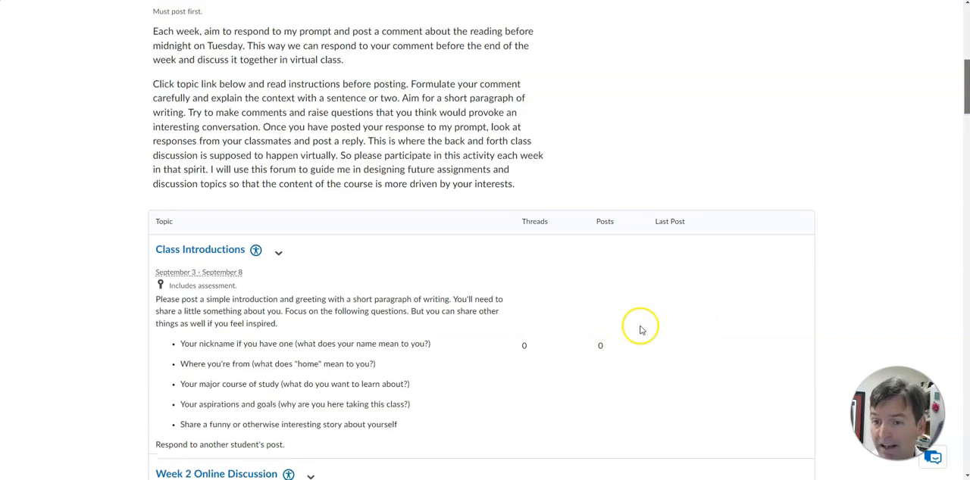
mouse_move(511, 239)
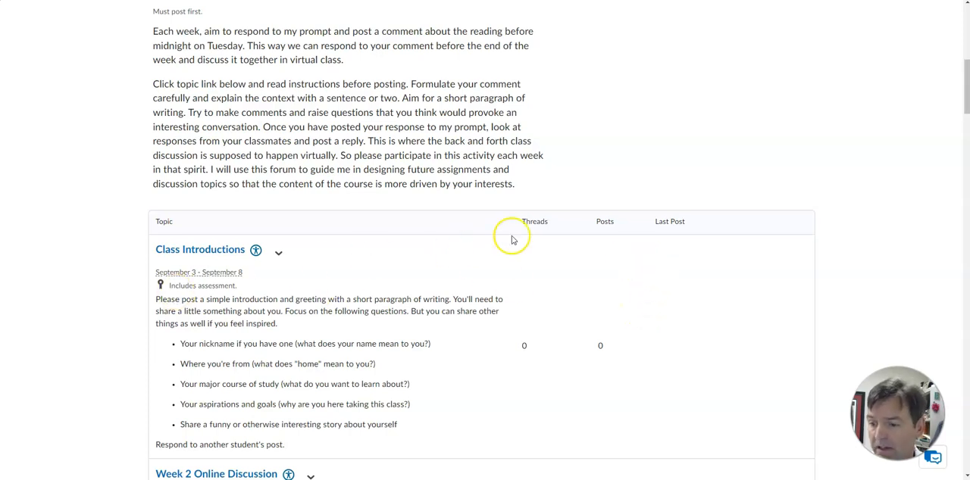
mouse_move(294, 340)
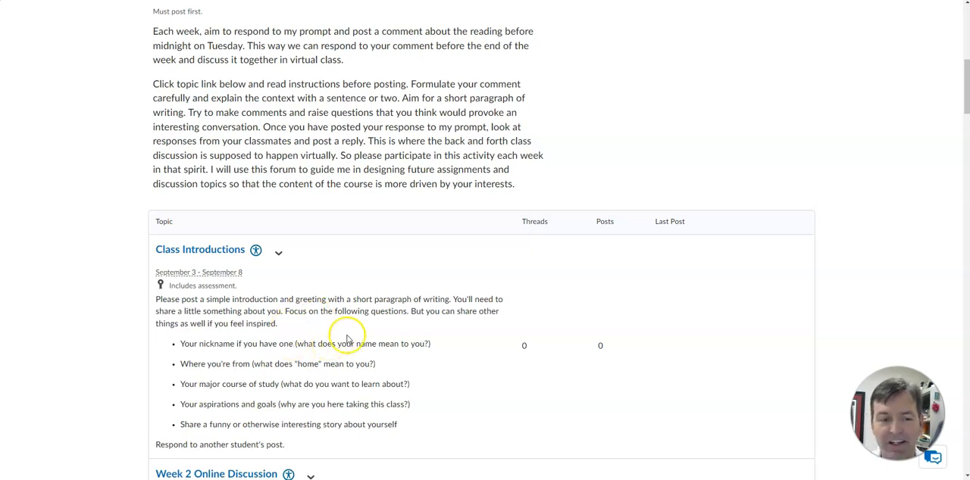
mouse_move(266, 437)
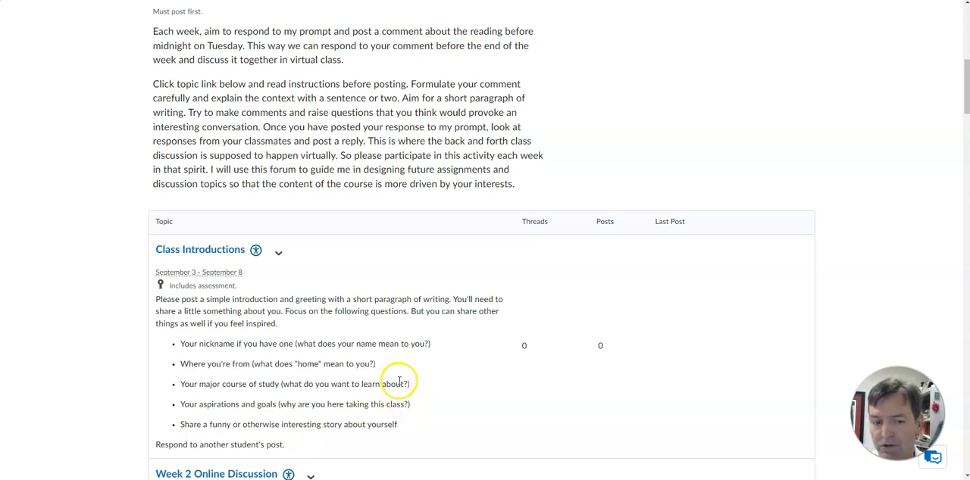
mouse_move(233, 279)
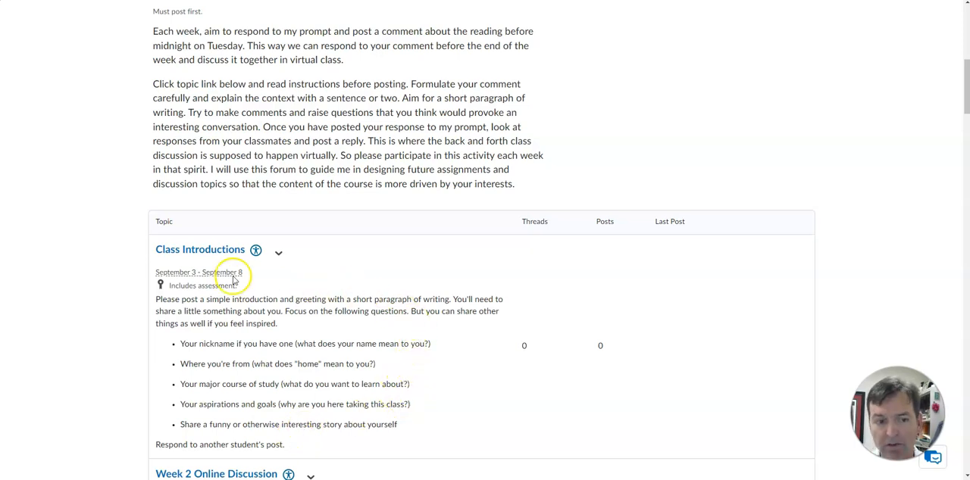
mouse_move(521, 290)
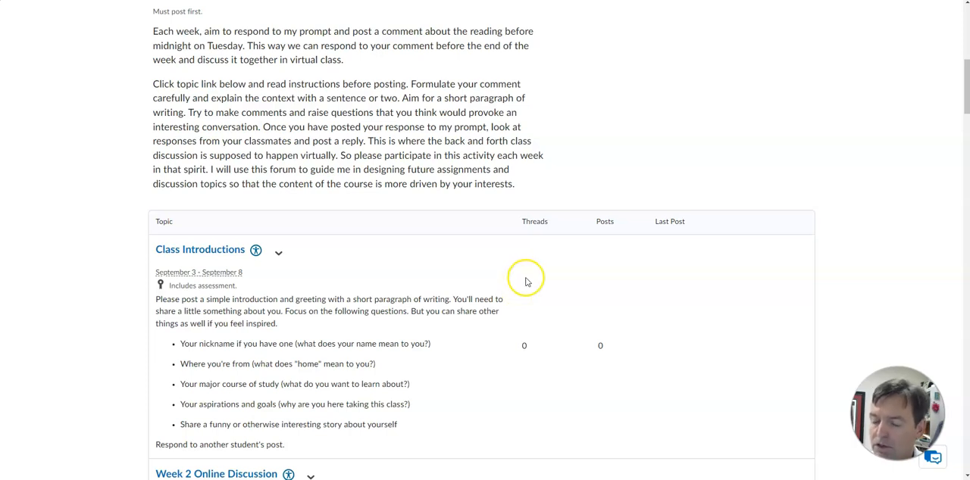
mouse_move(745, 288)
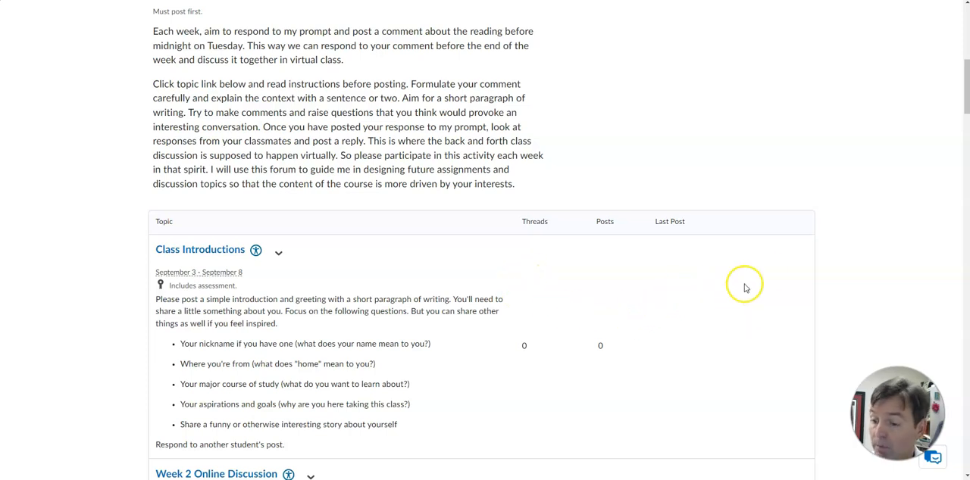
mouse_move(817, 272)
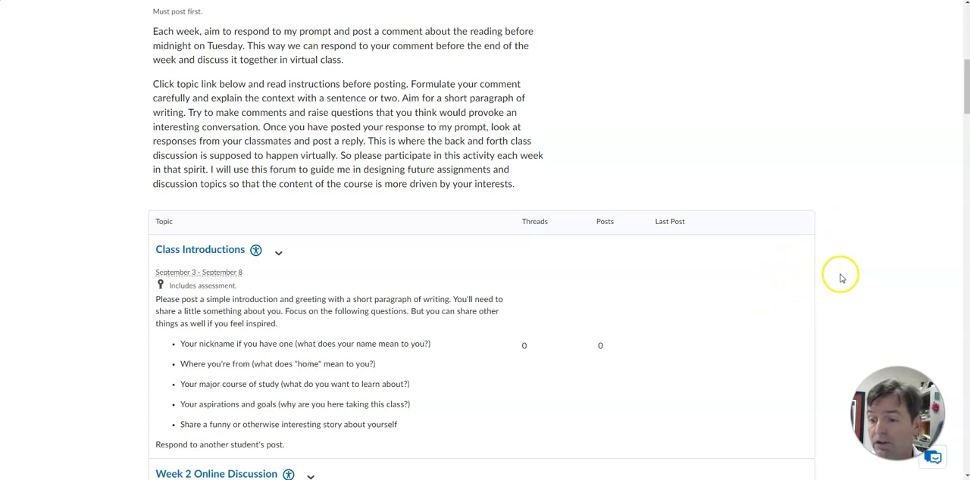
mouse_move(847, 273)
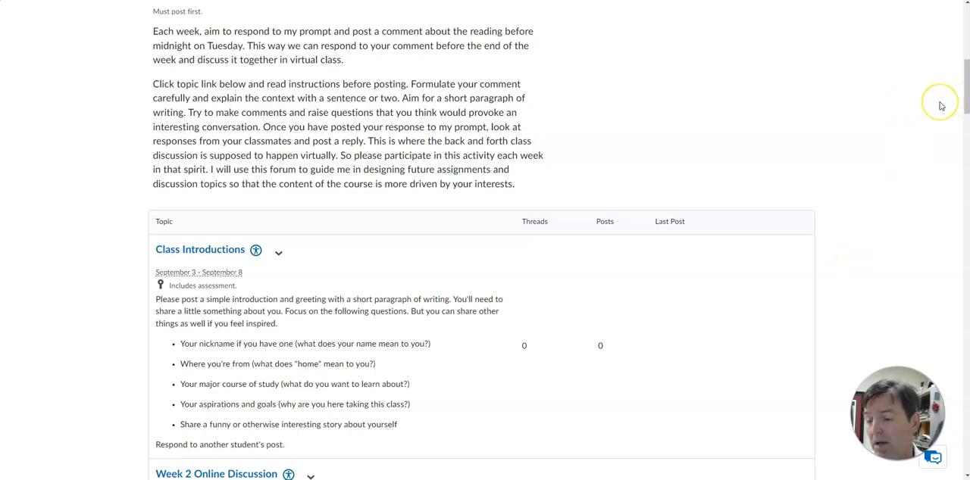
mouse_move(941, 106)
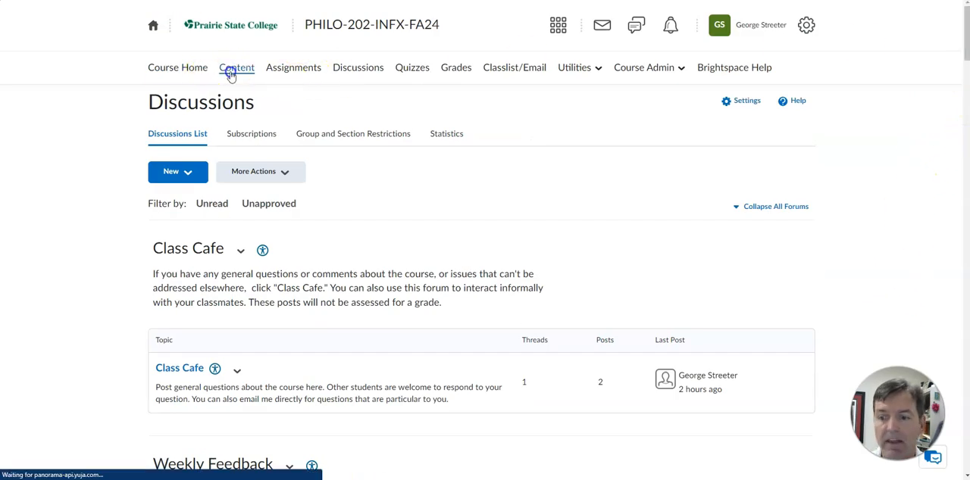
Open Class Introductions under Week 1 content and review its 10-point evaluation criteria
click(237, 67)
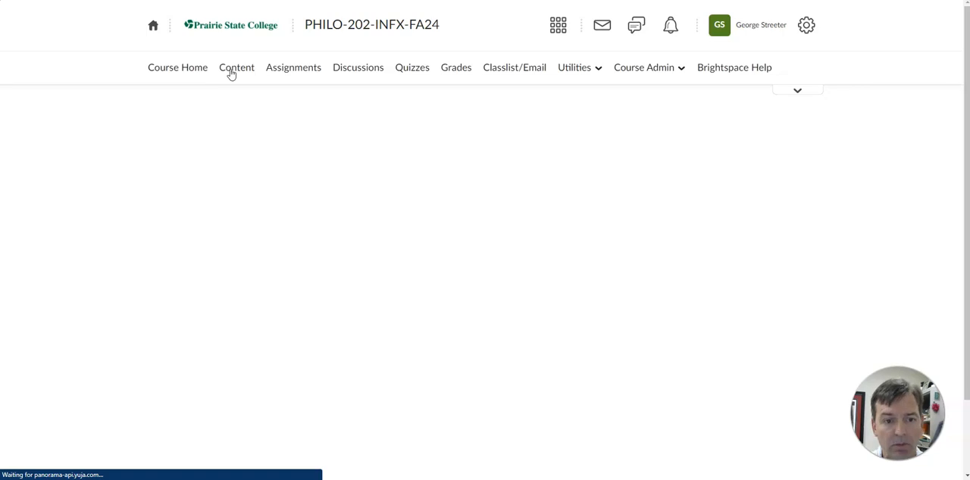
click(236, 67)
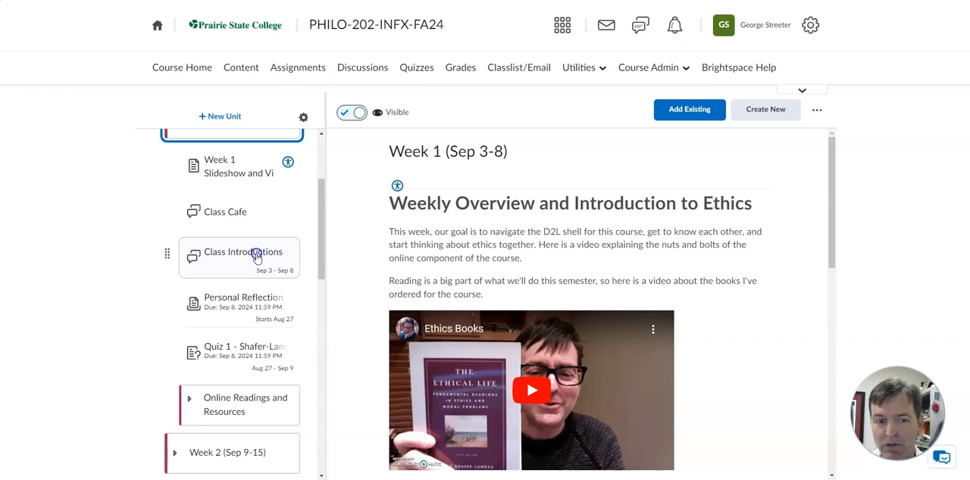
click(242, 251)
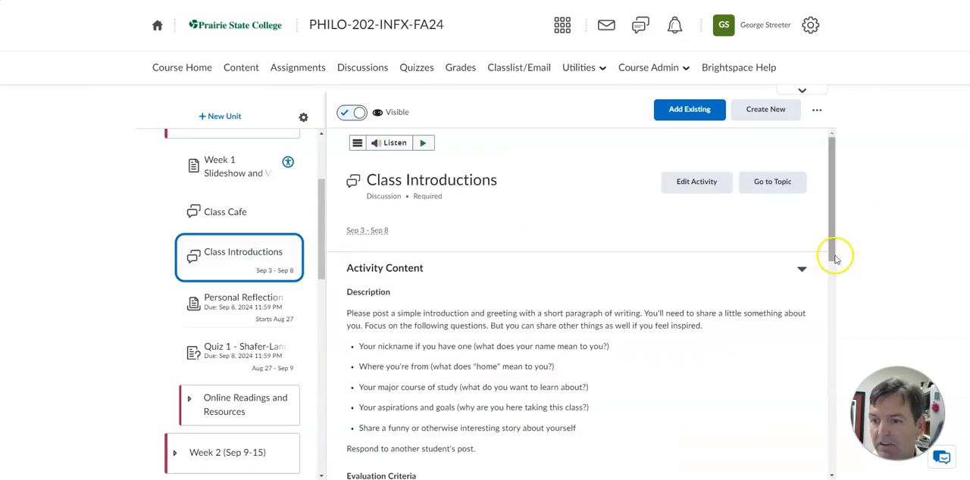
scroll(down, 3)
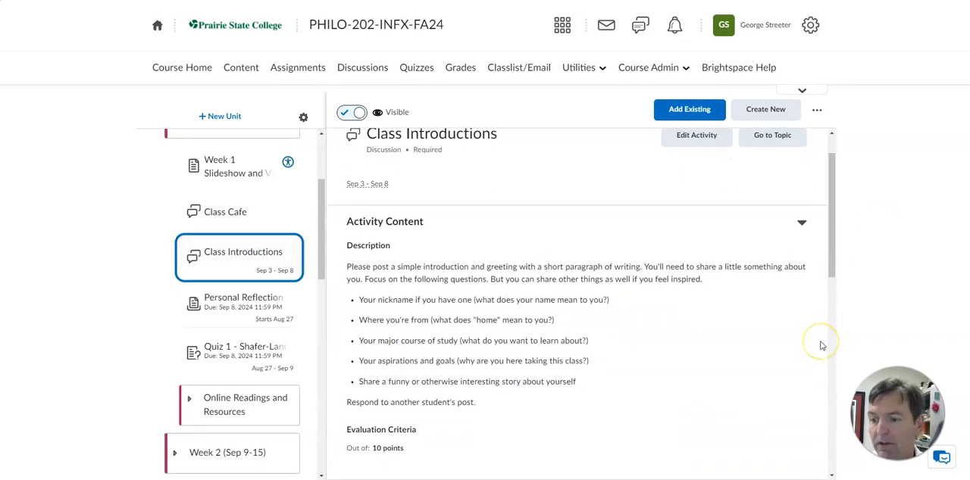